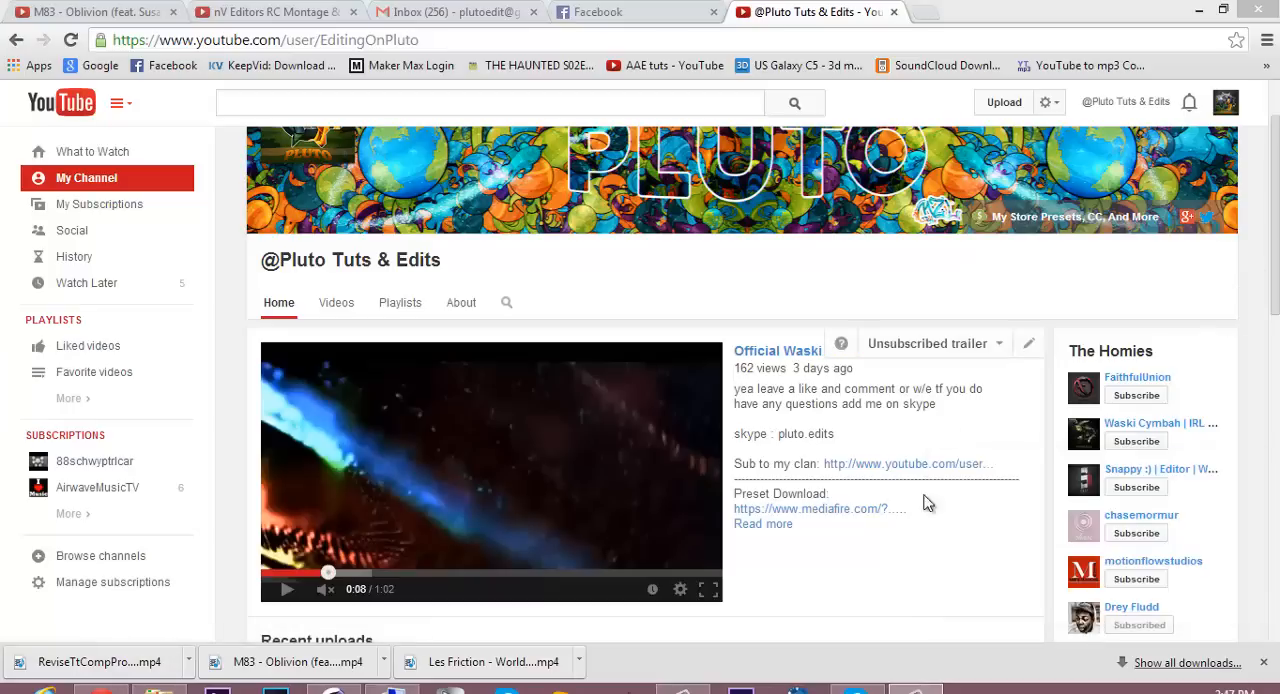
{"action": "mouse_move", "coordinate": [290, 600]}
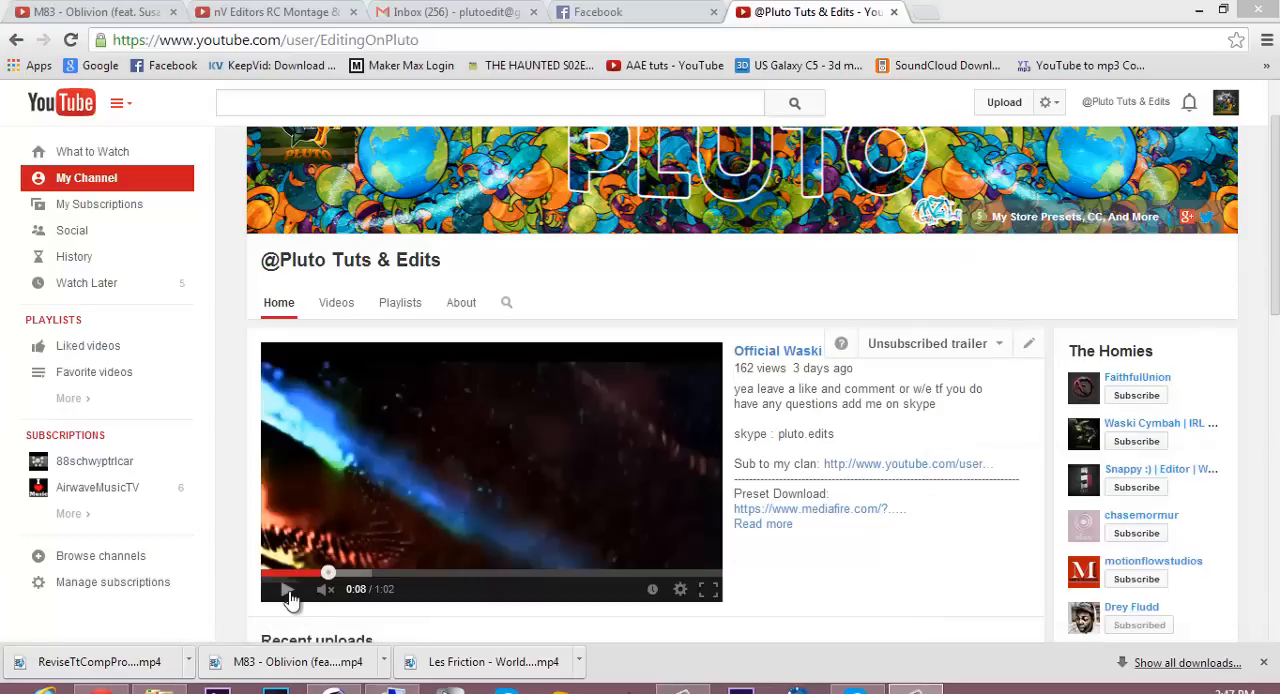
- Scrub to frame 290, inspect the MoText text's black material tag, then deselect
{"action": "left_click", "coordinate": [285, 589]}
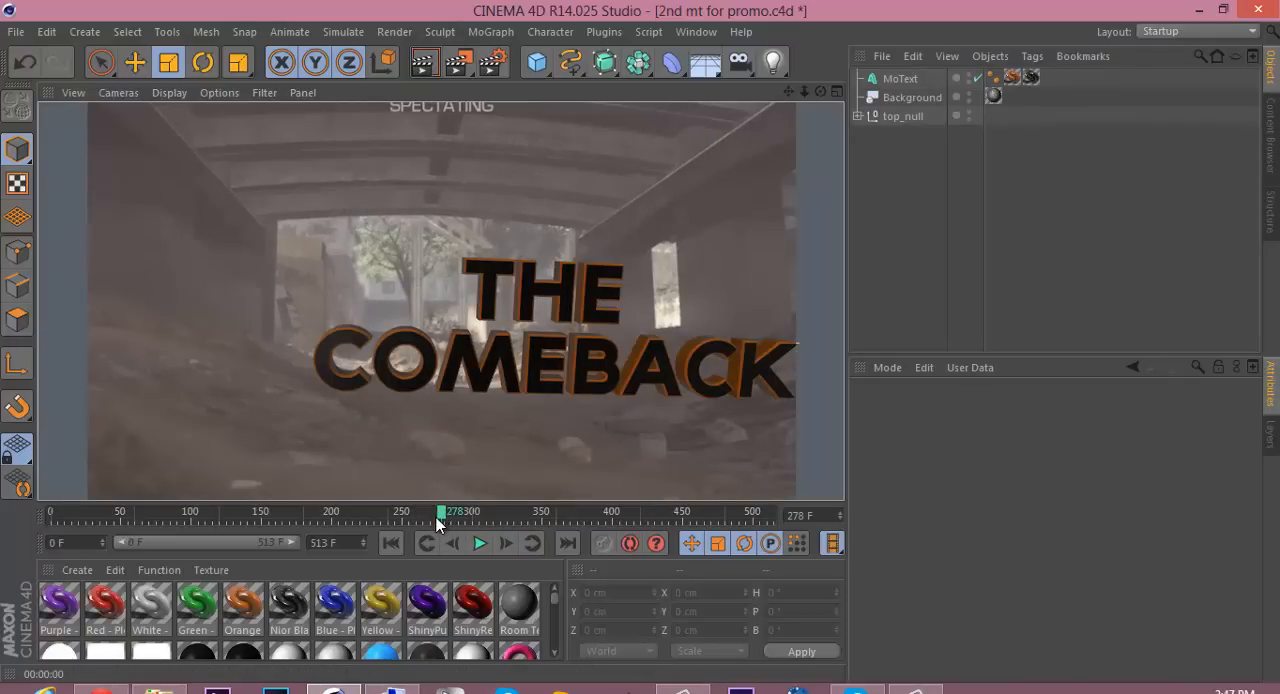
{"action": "left_click_drag", "start_coordinate": [440, 511], "coordinate": [460, 511]}
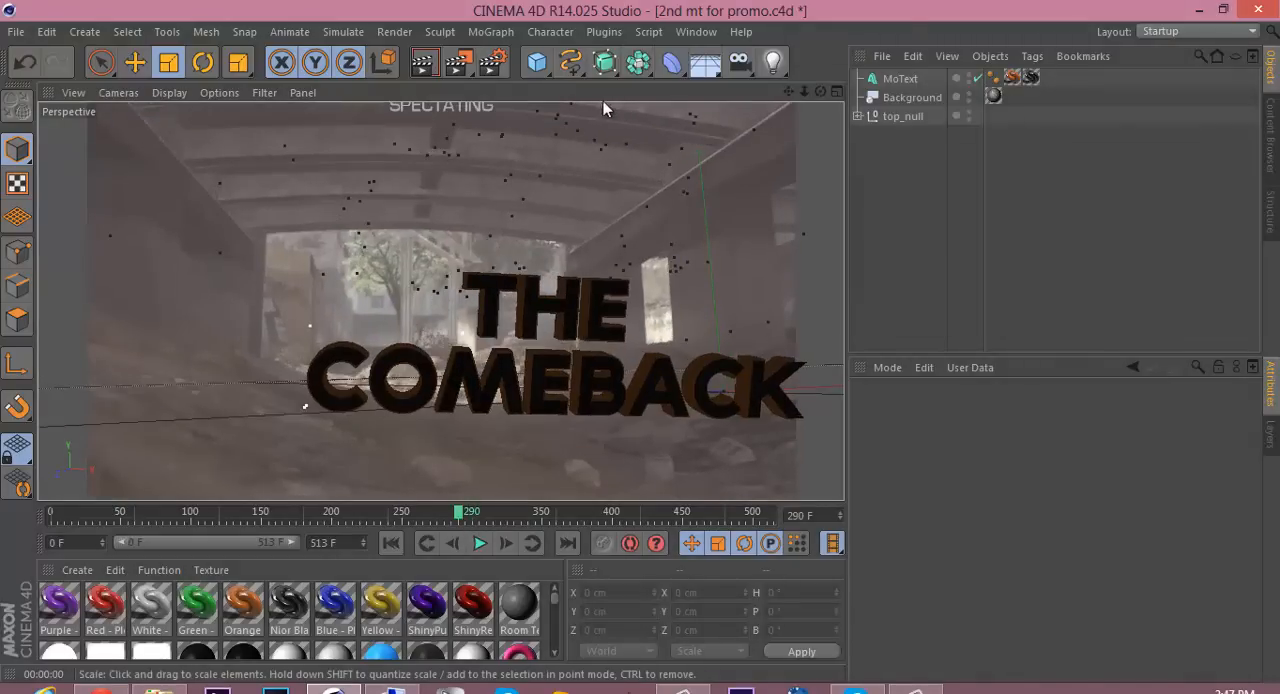
{"action": "mouse_move", "coordinate": [518, 478]}
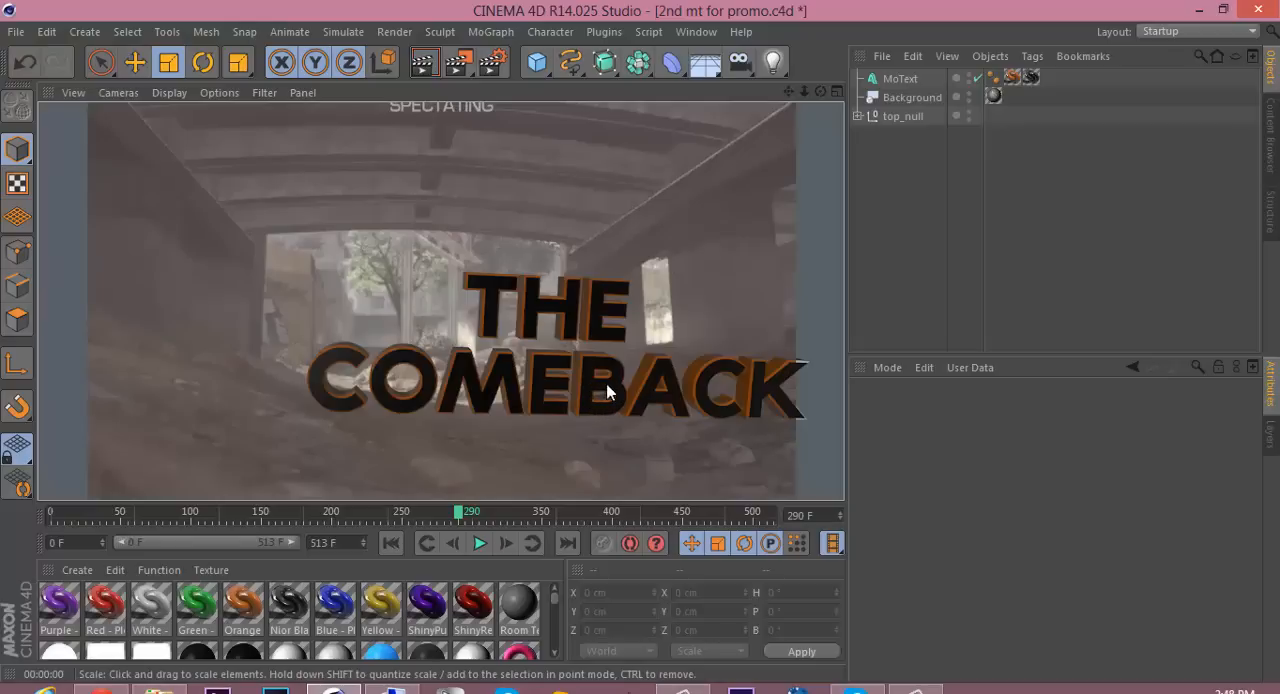
{"action": "mouse_move", "coordinate": [725, 212]}
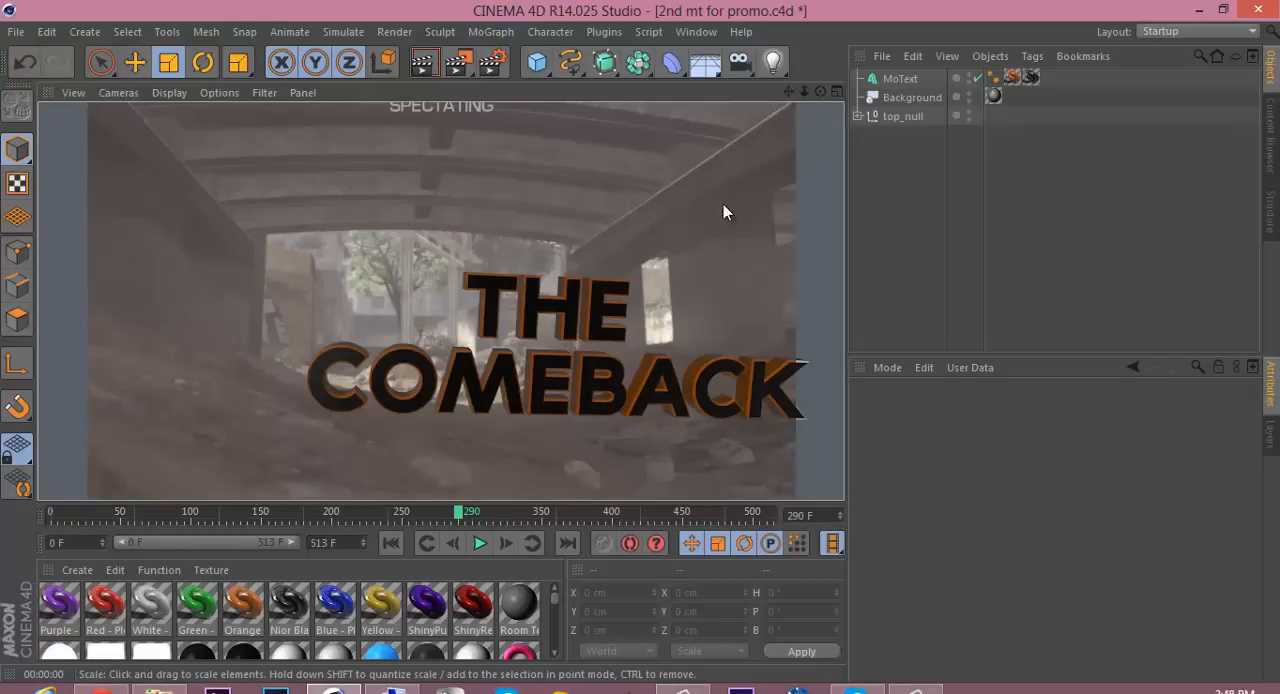
{"action": "left_click", "coordinate": [1012, 77]}
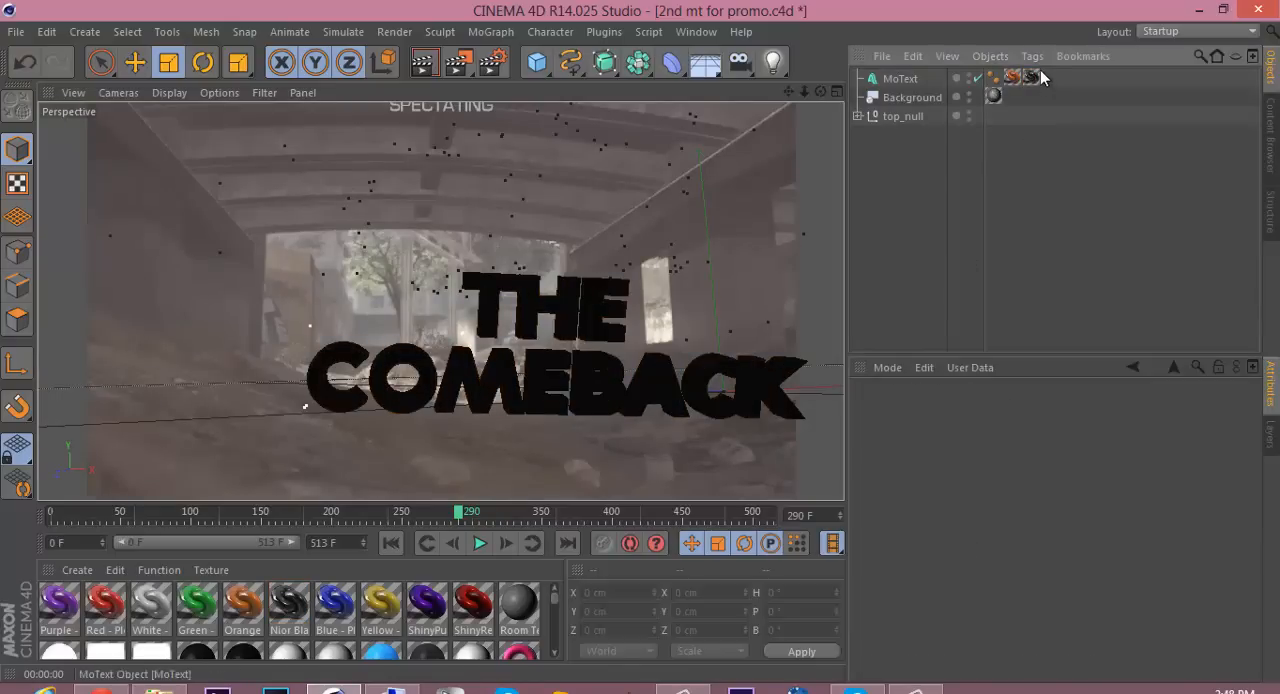
{"action": "mouse_move", "coordinate": [1033, 78]}
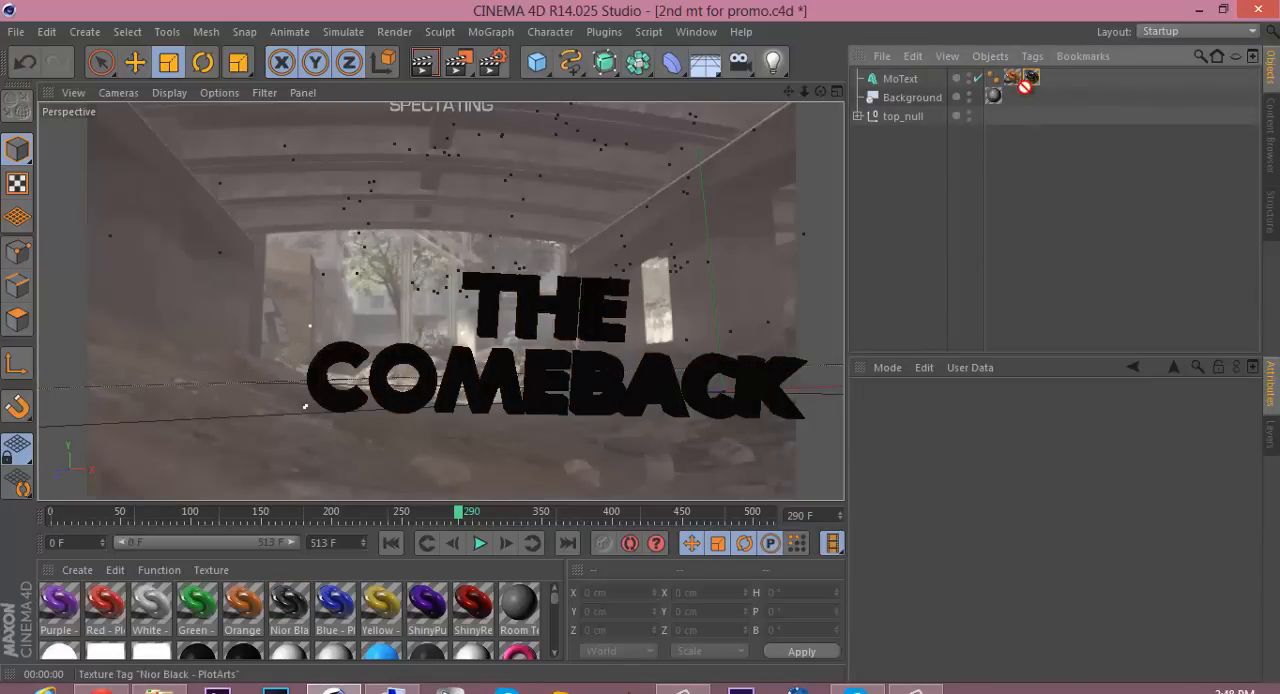
{"action": "left_click", "coordinate": [1011, 78]}
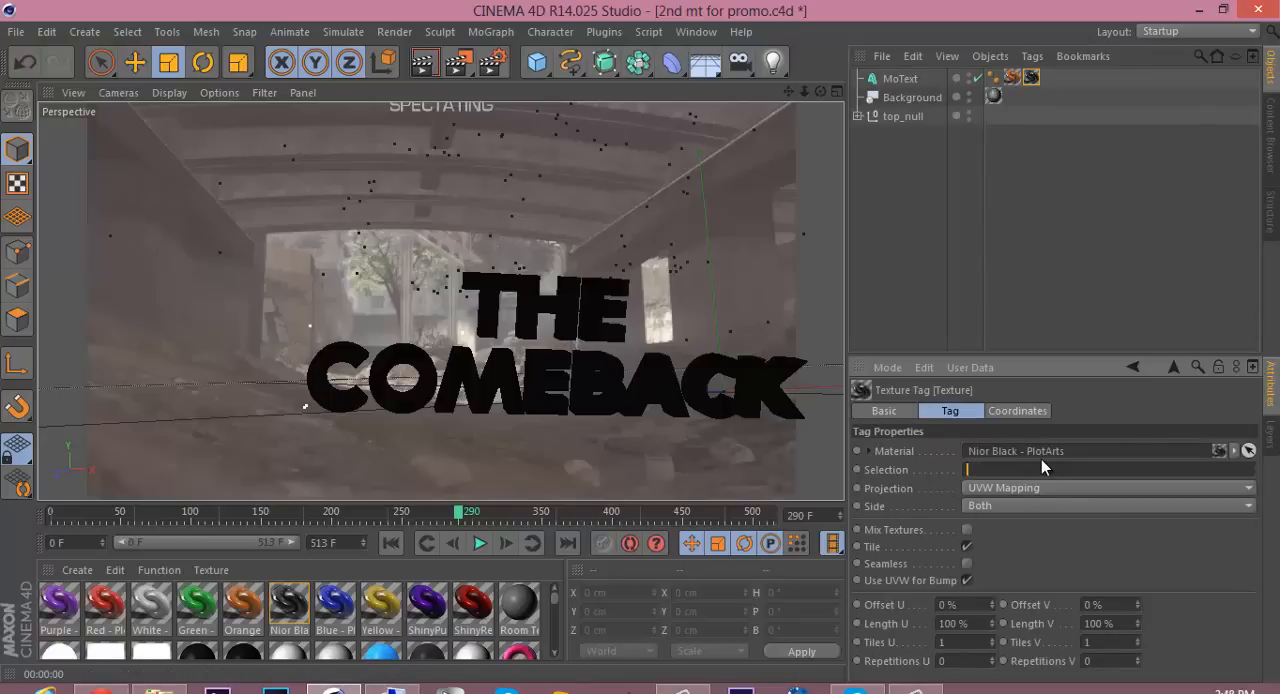
{"action": "type", "text": "C"}
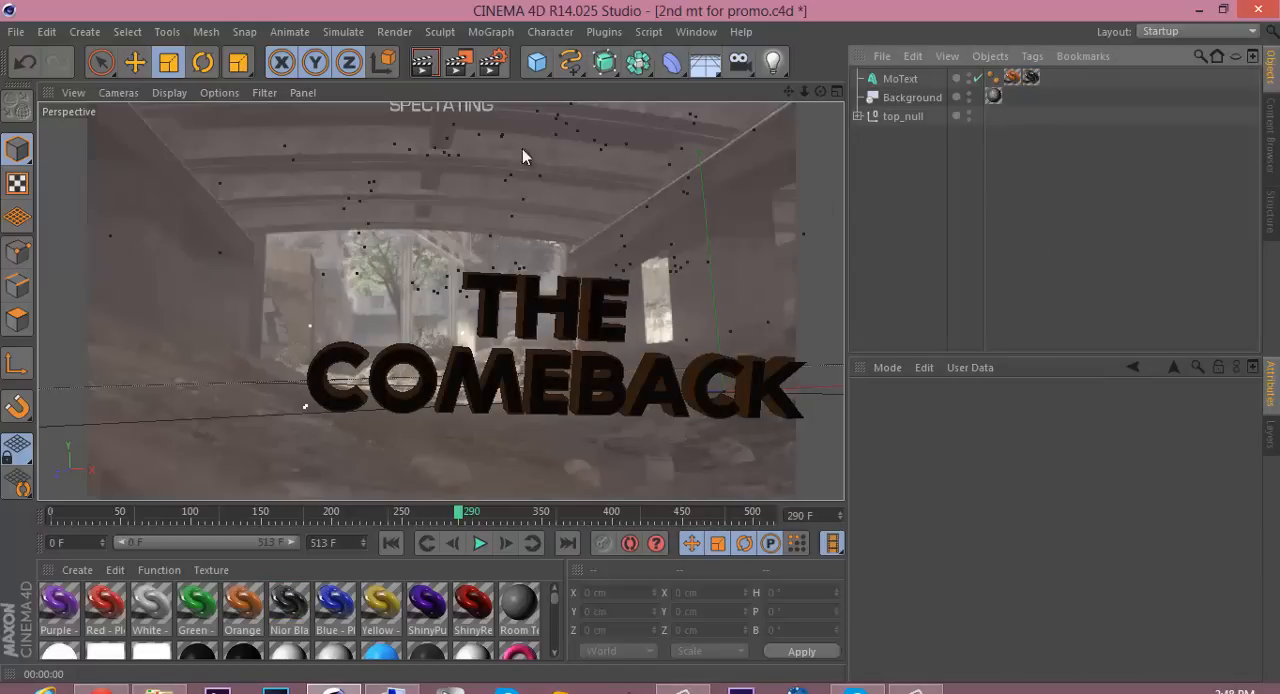
{"action": "left_click", "coordinate": [903, 116]}
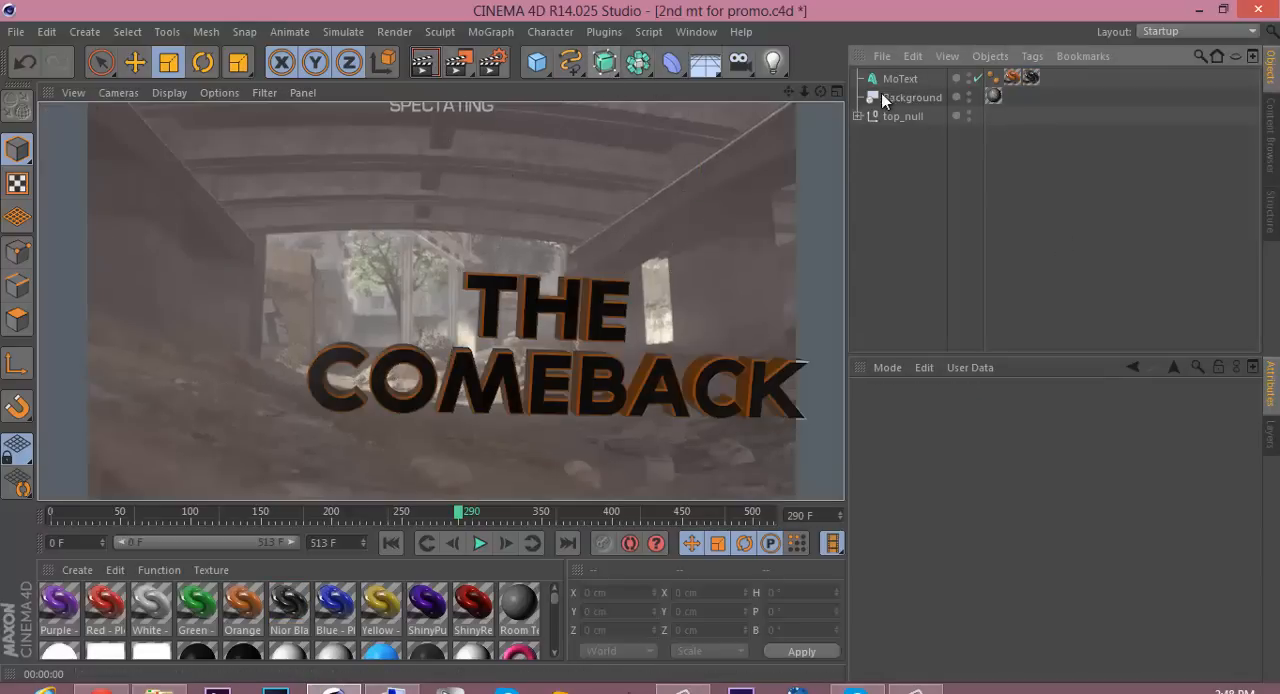
- Add a Sphere primitive to the scene from the primitives palette
{"action": "left_click", "coordinate": [899, 78]}
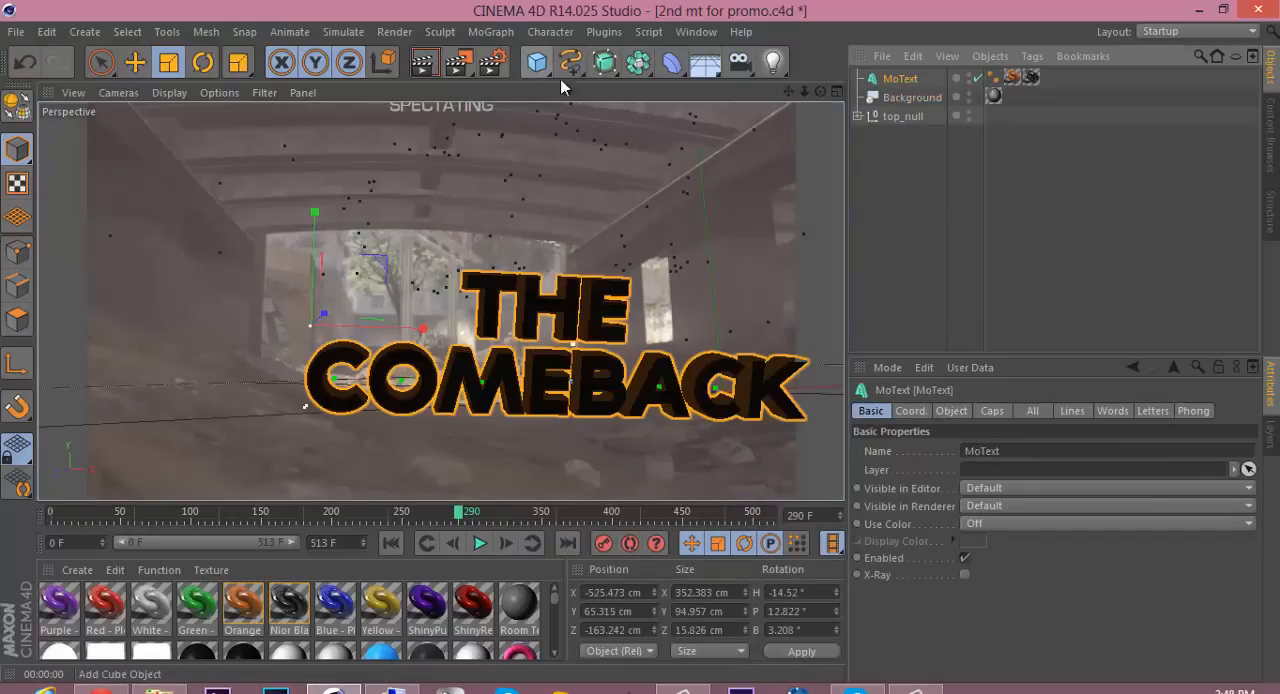
{"action": "left_click", "coordinate": [537, 62]}
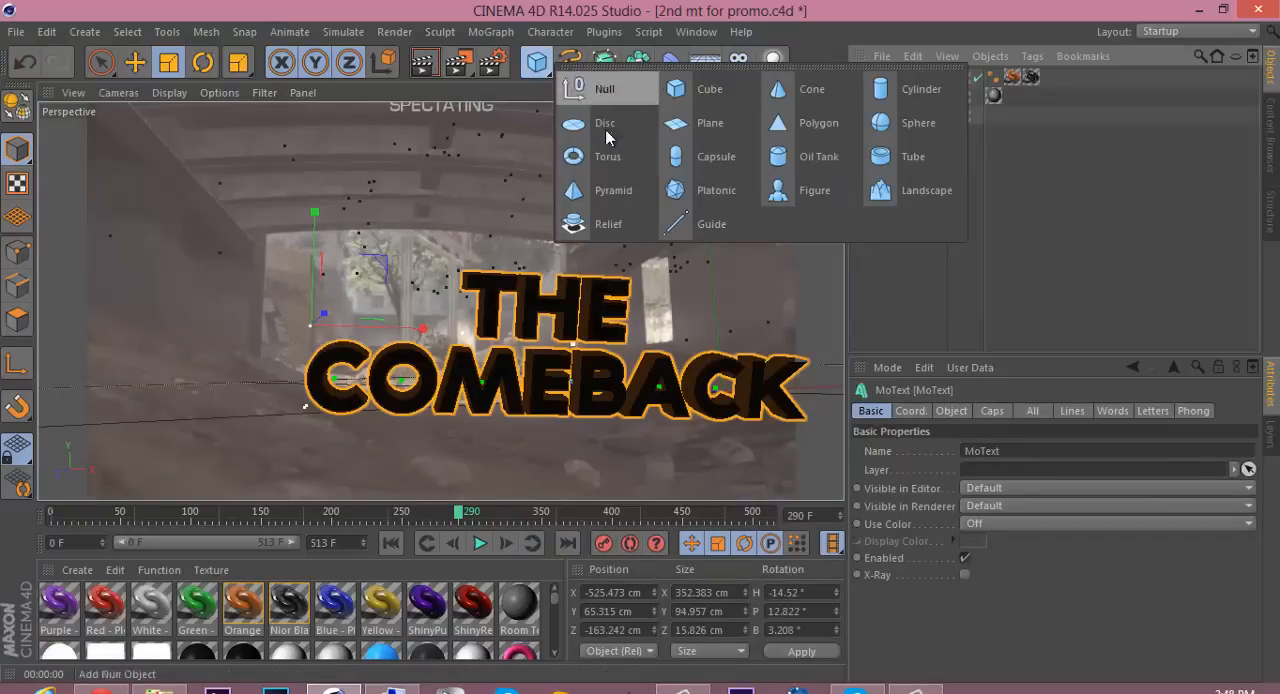
{"action": "left_click", "coordinate": [917, 122]}
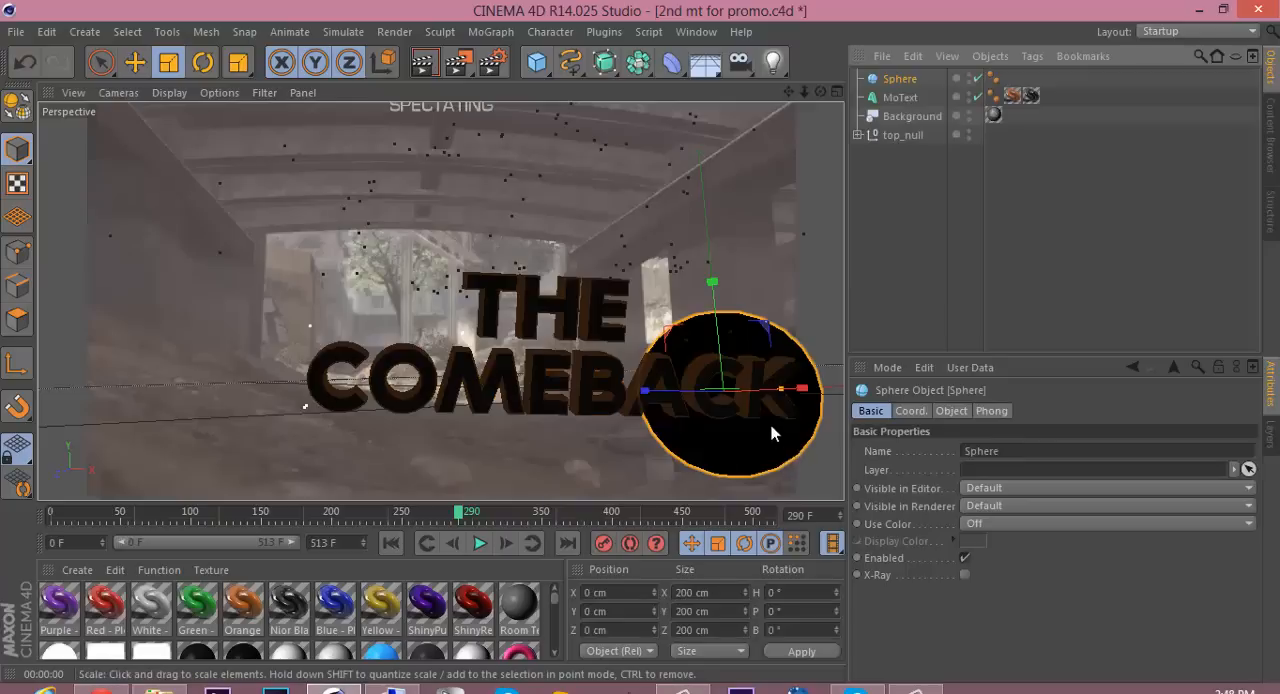
{"action": "left_click", "coordinate": [100, 62]}
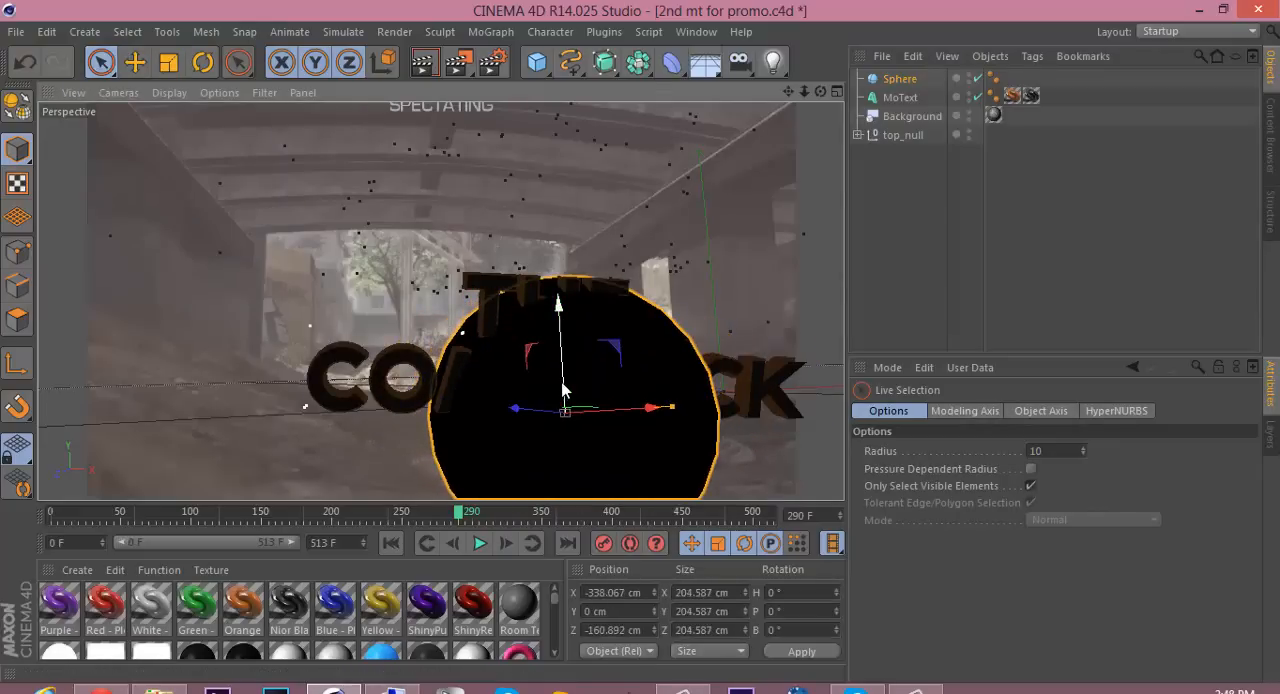
- Scale the sphere up to about 1104 cm so it surrounds the scene
{"action": "left_click", "coordinate": [167, 62]}
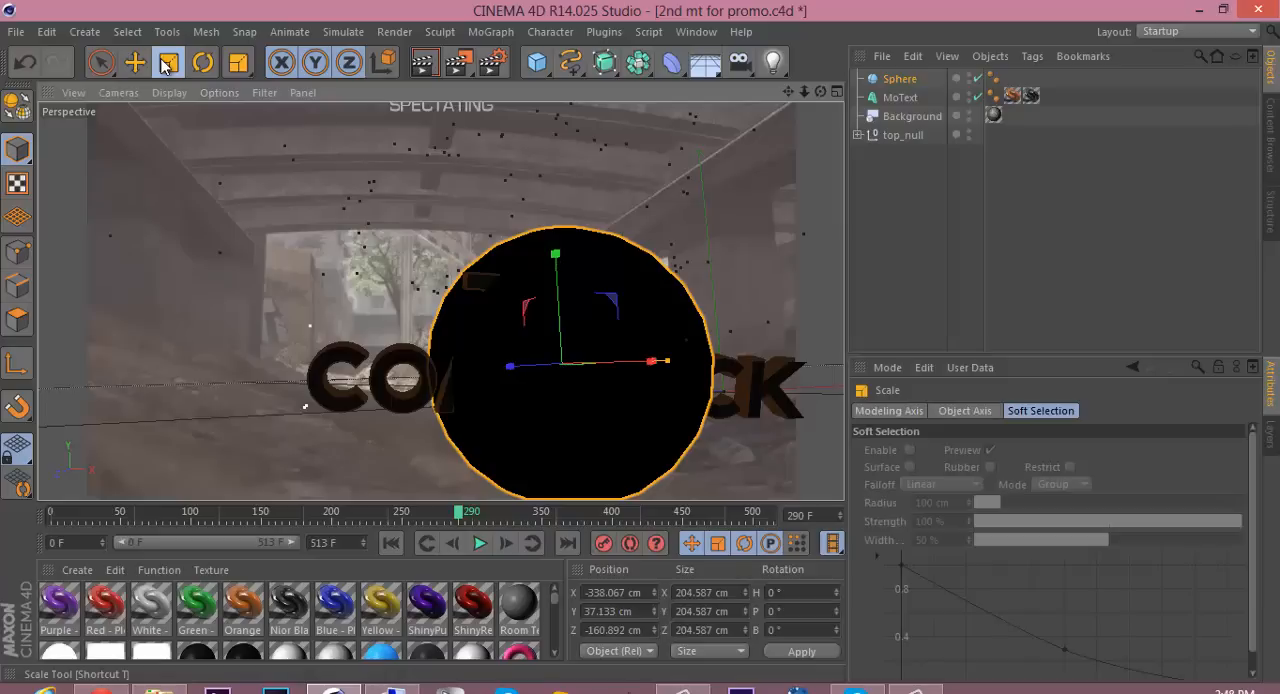
{"action": "left_click_drag", "start_coordinate": [660, 360], "coordinate": [690, 360]}
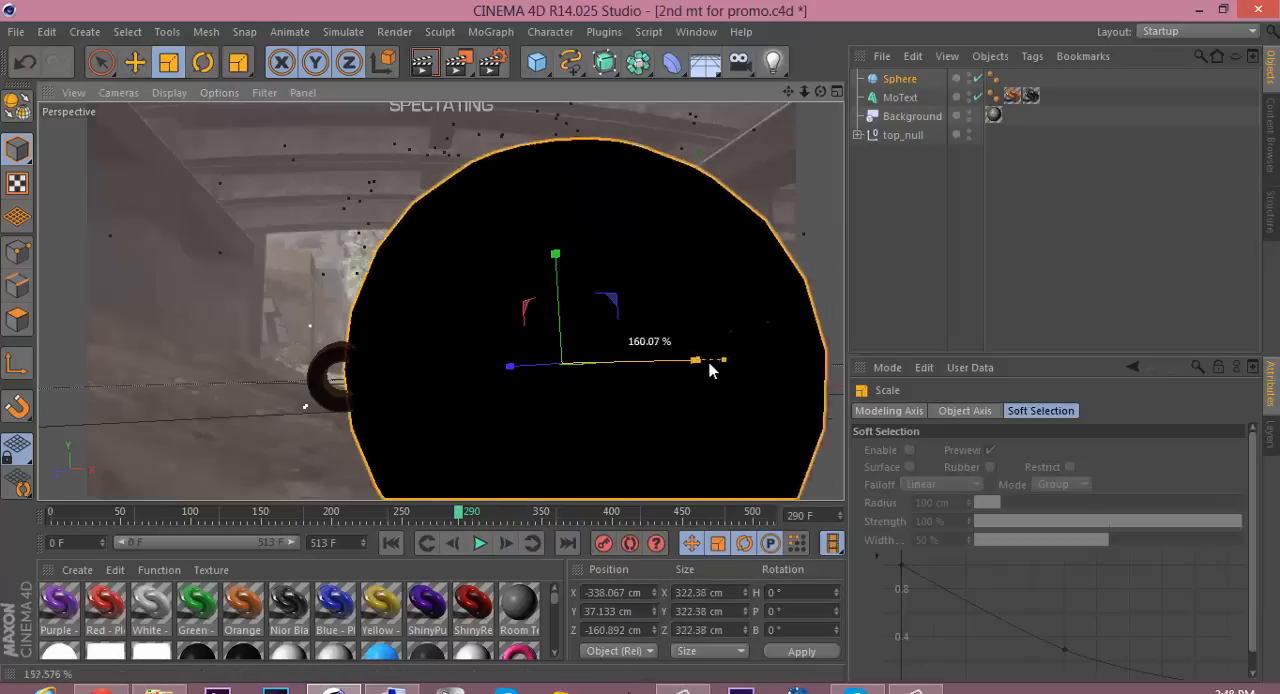
{"action": "left_click_drag", "start_coordinate": [700, 360], "coordinate": [645, 350]}
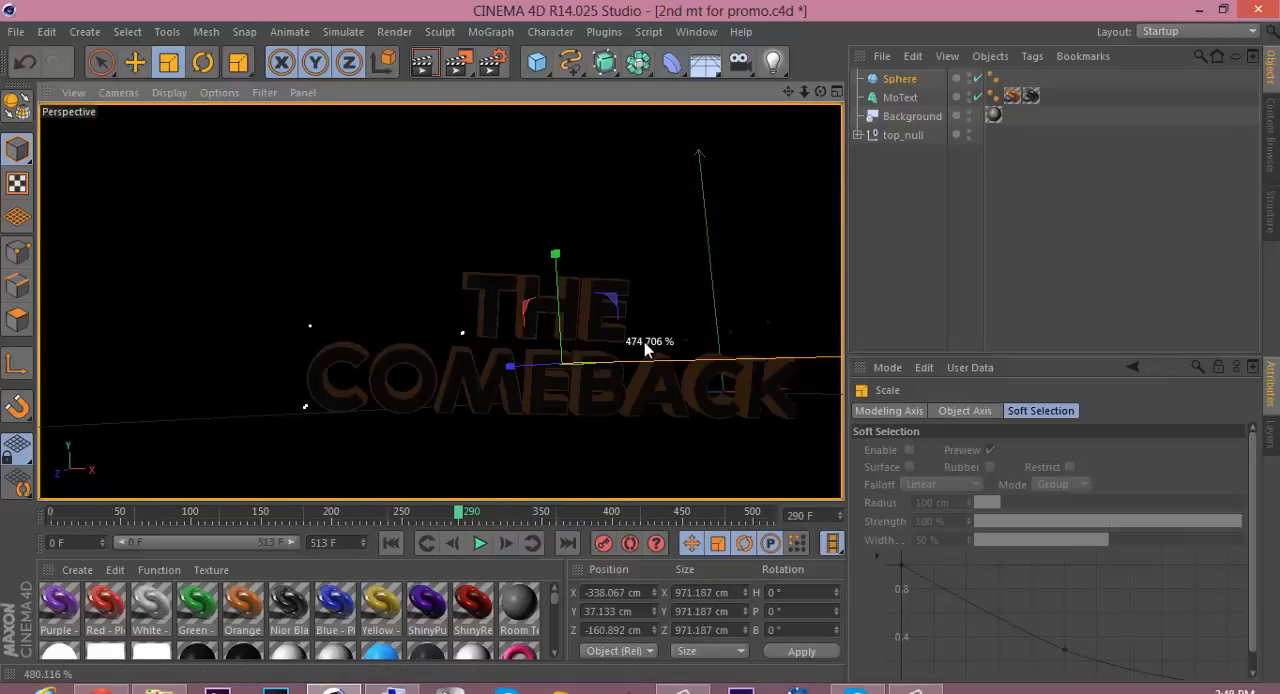
{"action": "left_click", "coordinate": [100, 62]}
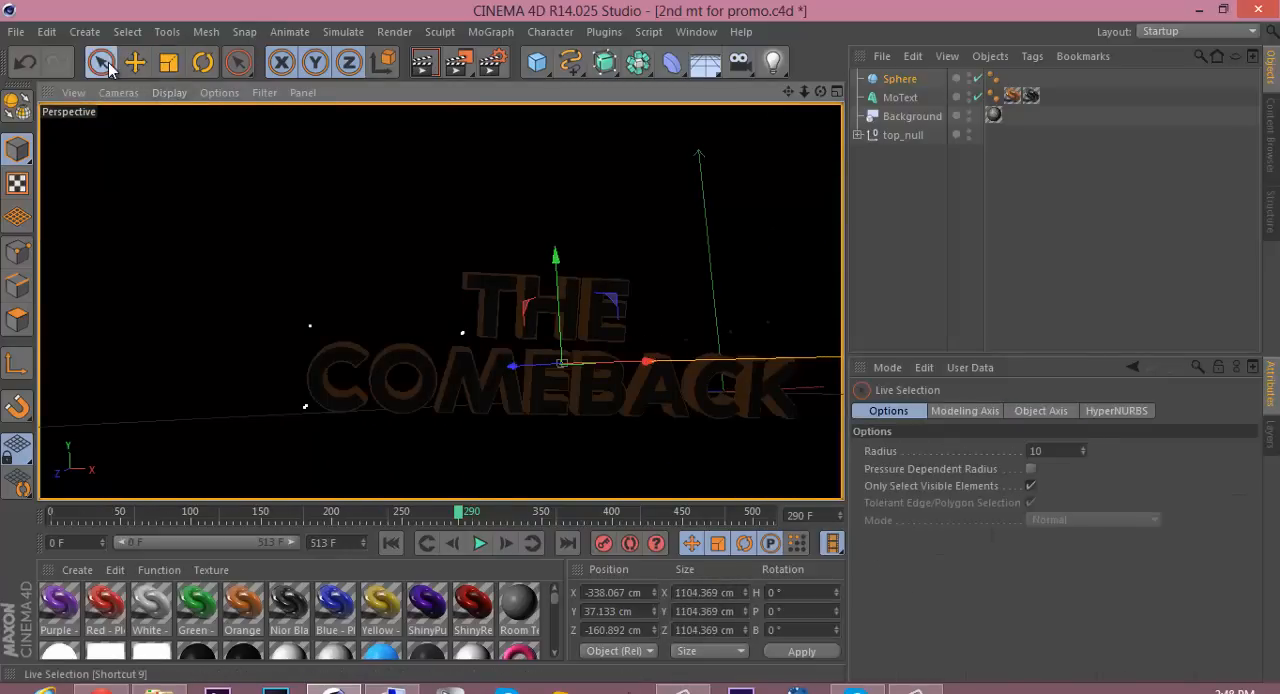
- Tag the Sphere with a Compositing tag set as Compositing Background, still seen by reflection
{"action": "right_click", "coordinate": [899, 78]}
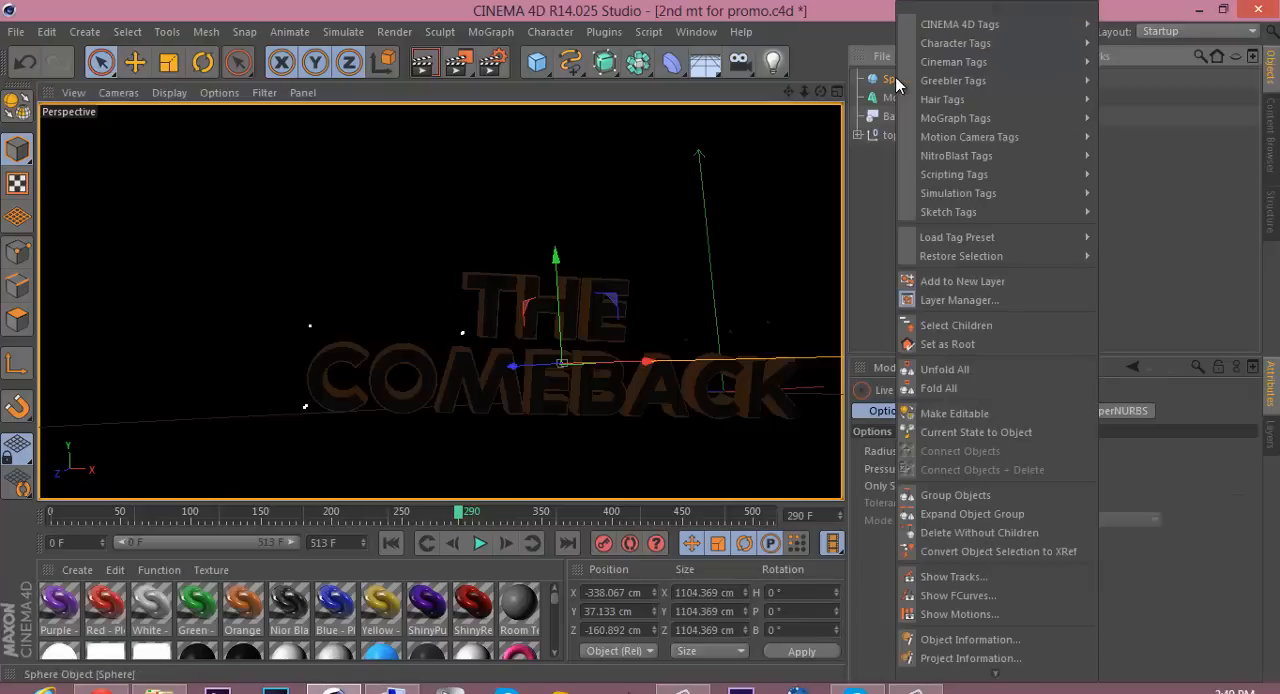
{"action": "mouse_move", "coordinate": [960, 24]}
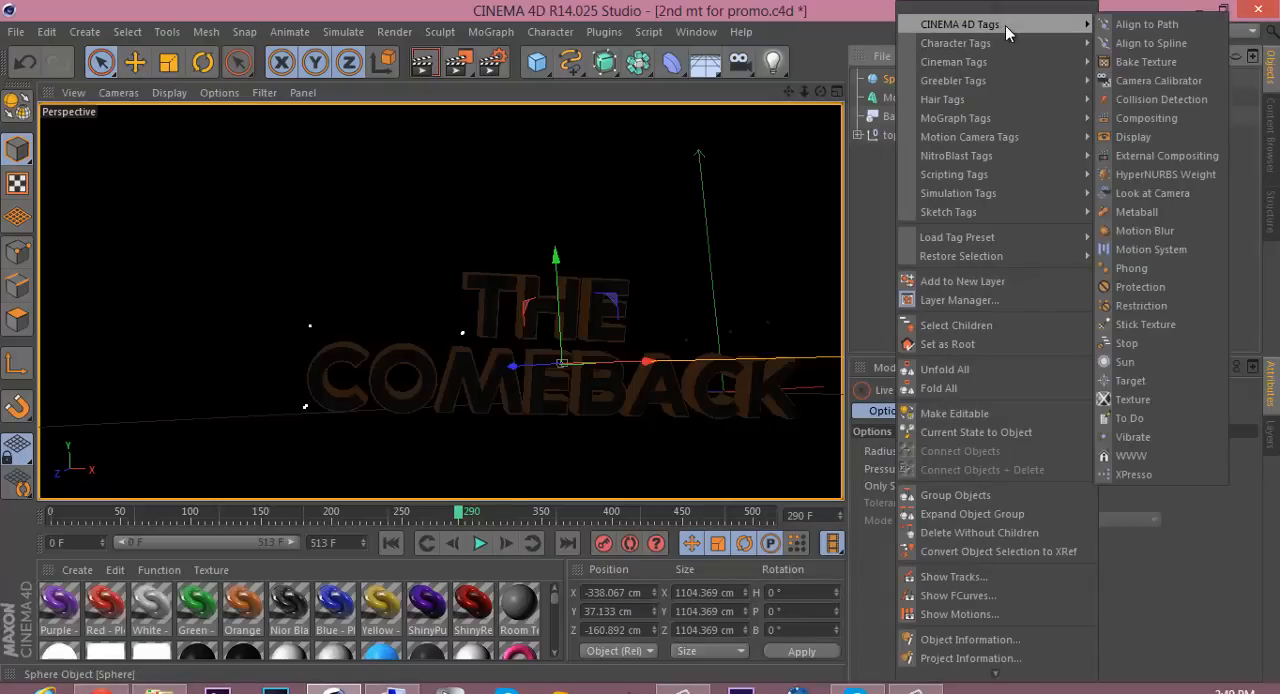
{"action": "mouse_move", "coordinate": [1157, 80]}
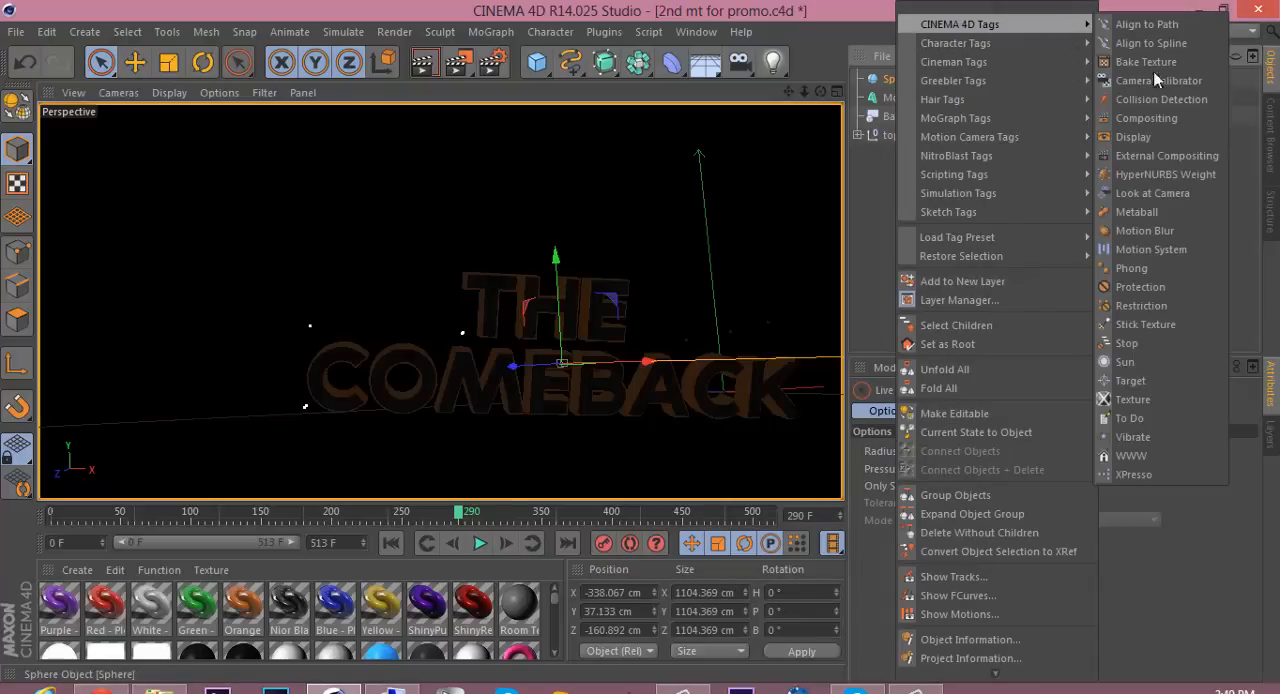
{"action": "left_click", "coordinate": [1147, 118]}
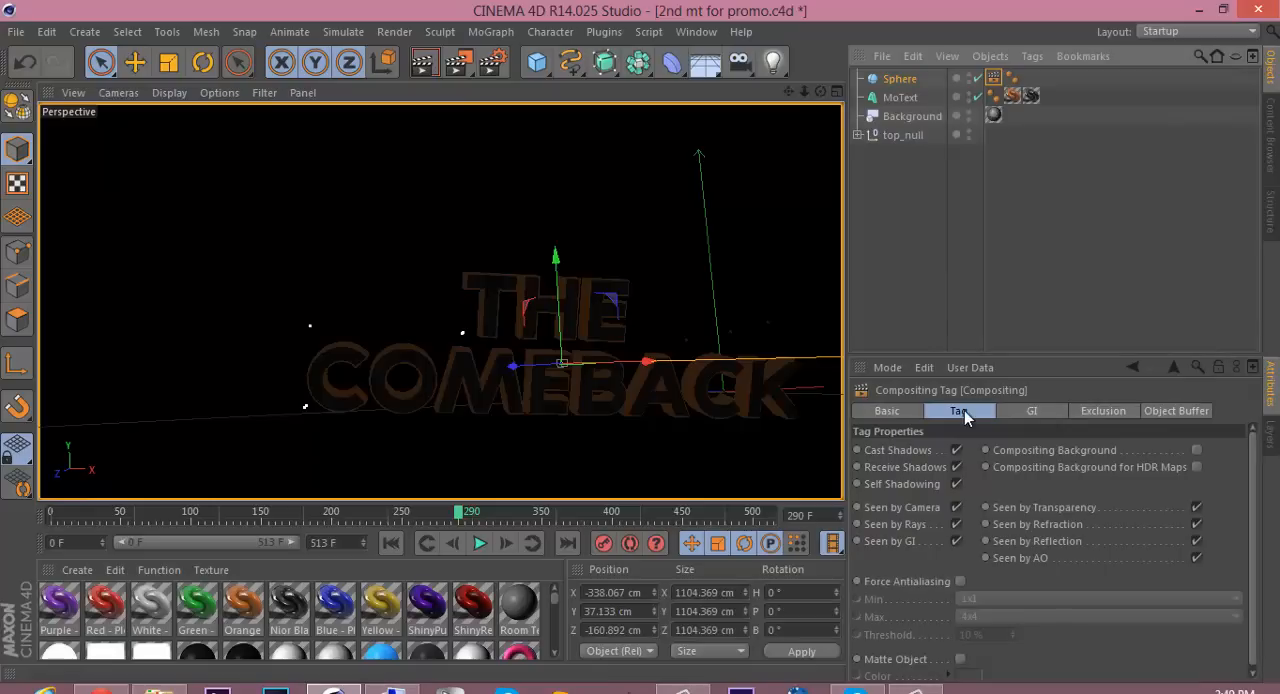
{"action": "mouse_move", "coordinate": [957, 464]}
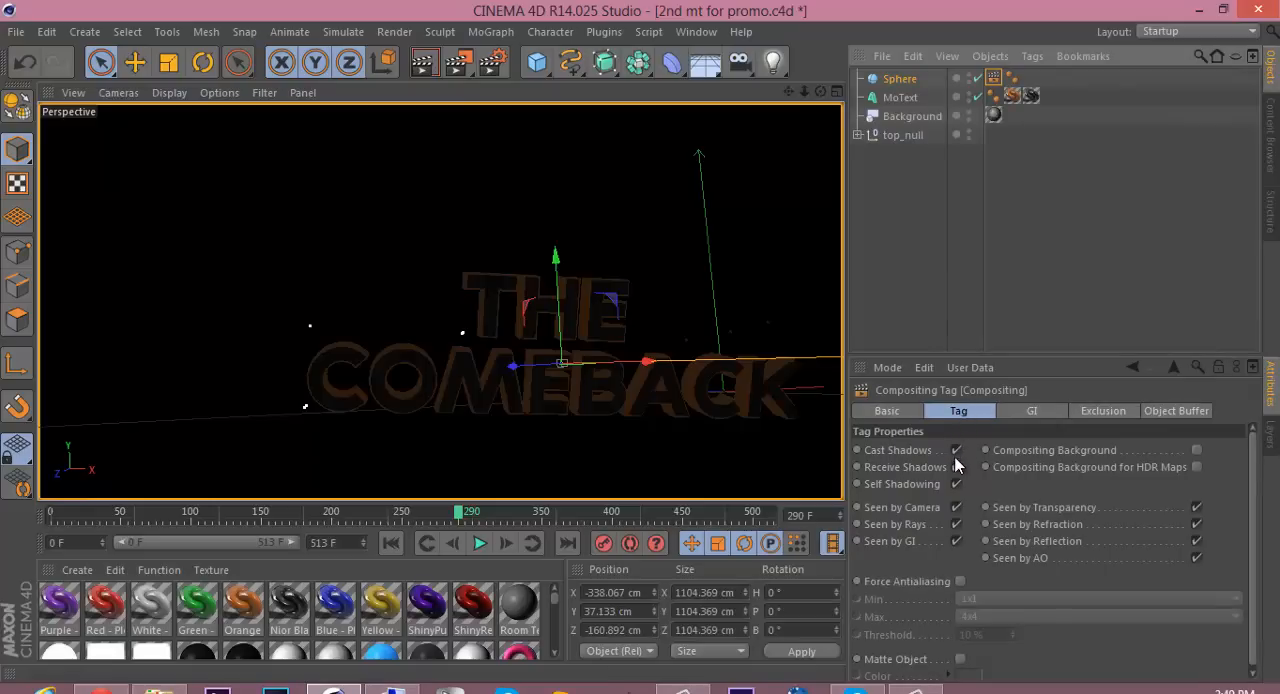
{"action": "left_click", "coordinate": [1196, 449]}
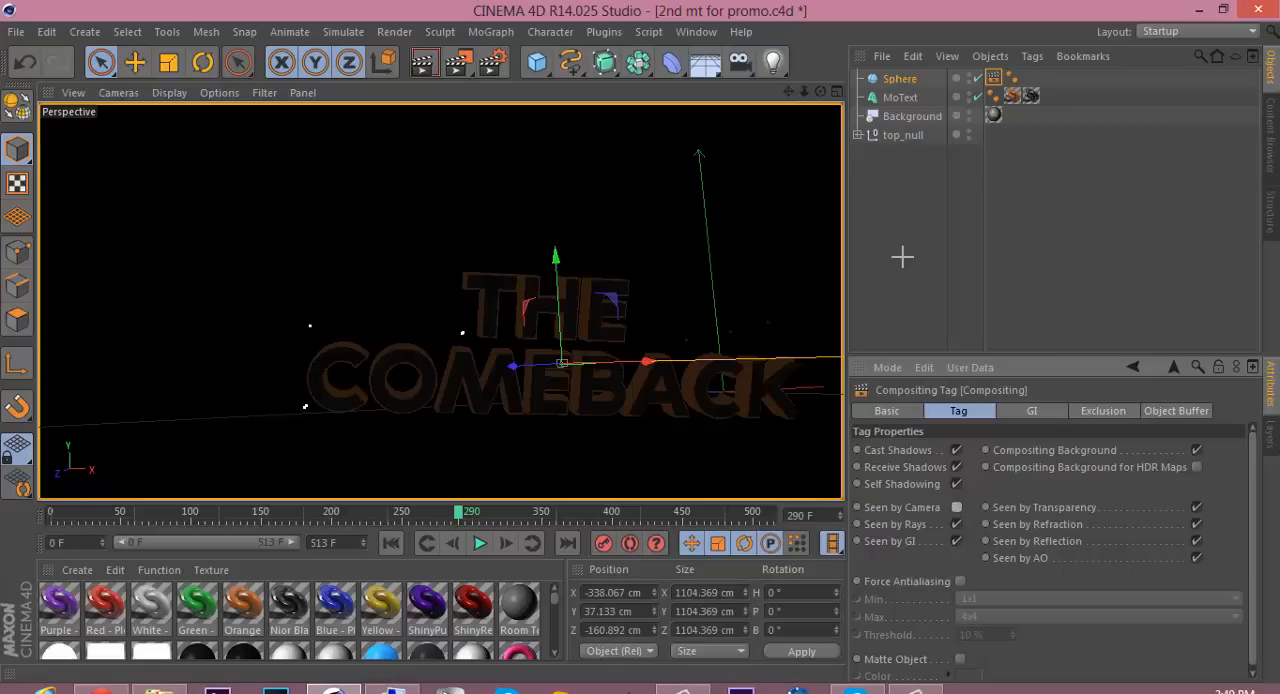
{"action": "left_click", "coordinate": [899, 78]}
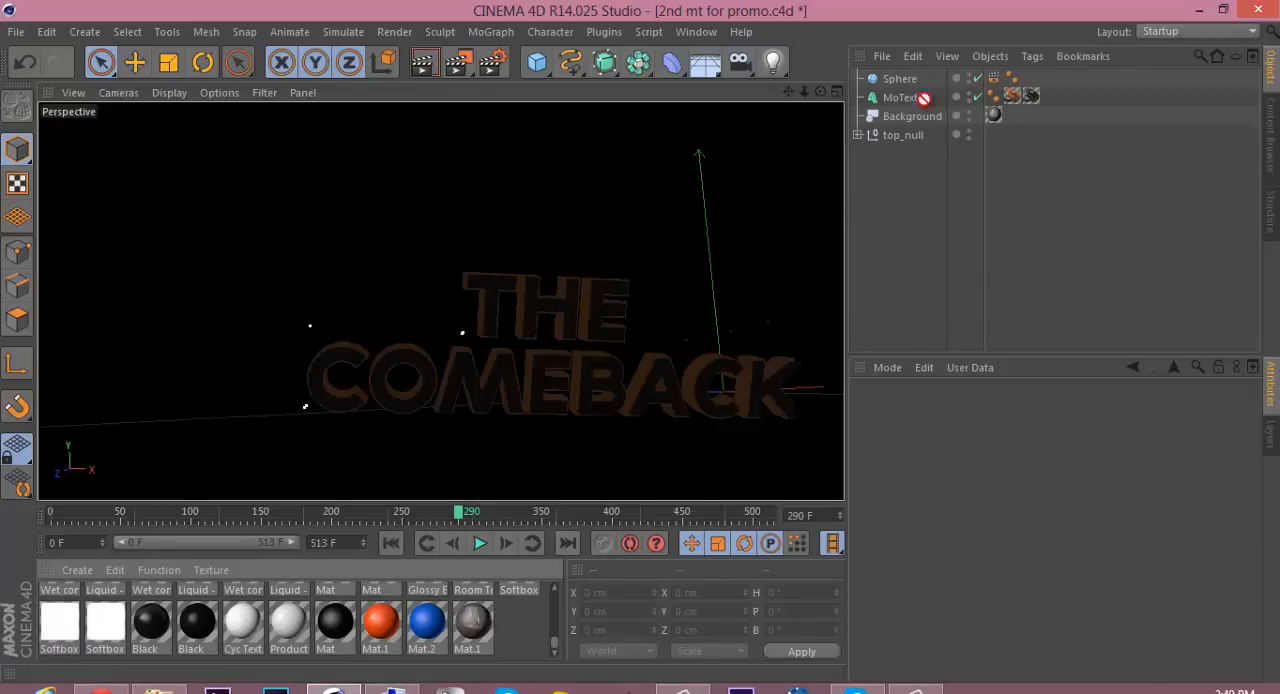
- Apply the Mat.1 footage material to the Sphere
{"action": "left_click", "coordinate": [1031, 95]}
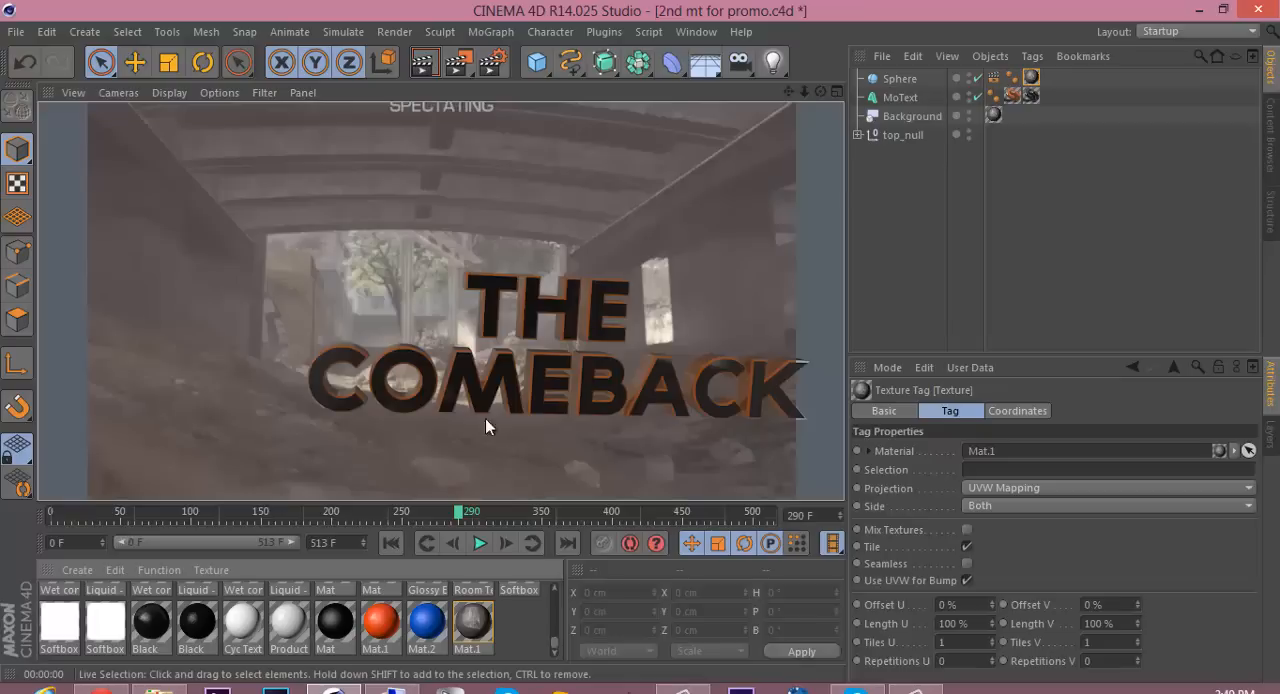
{"action": "mouse_move", "coordinate": [690, 393]}
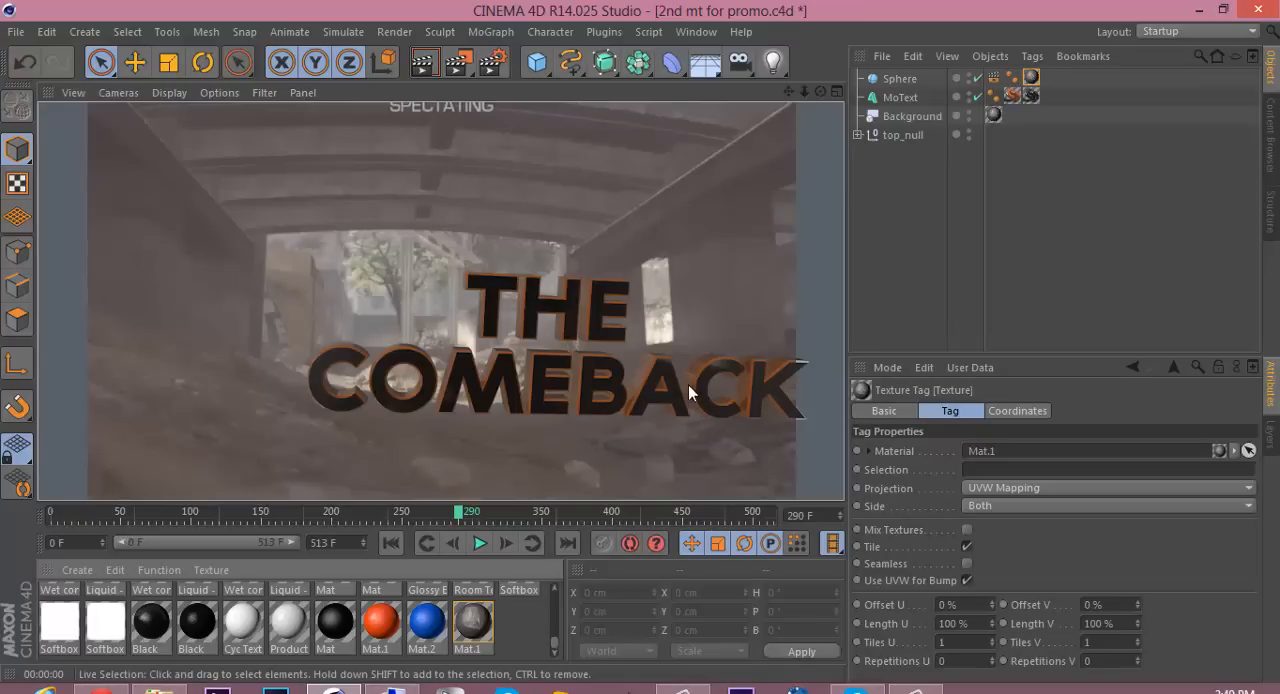
{"action": "mouse_move", "coordinate": [548, 403]}
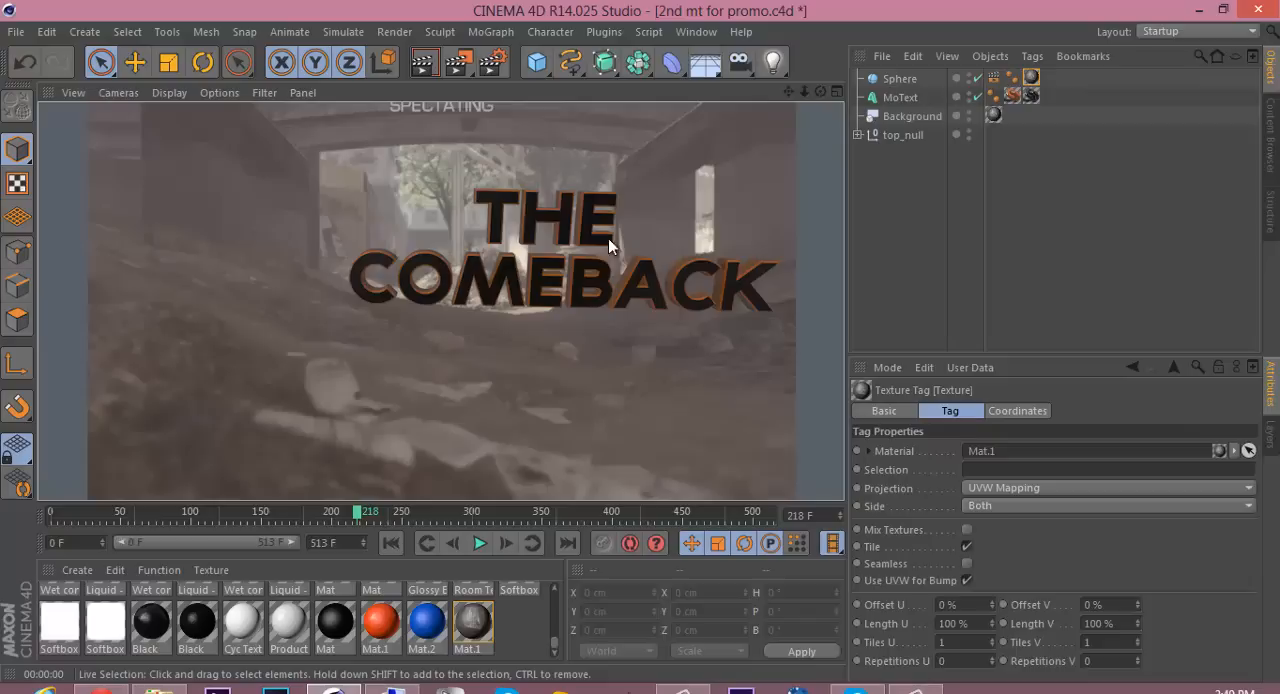
{"action": "mouse_move", "coordinate": [920, 216]}
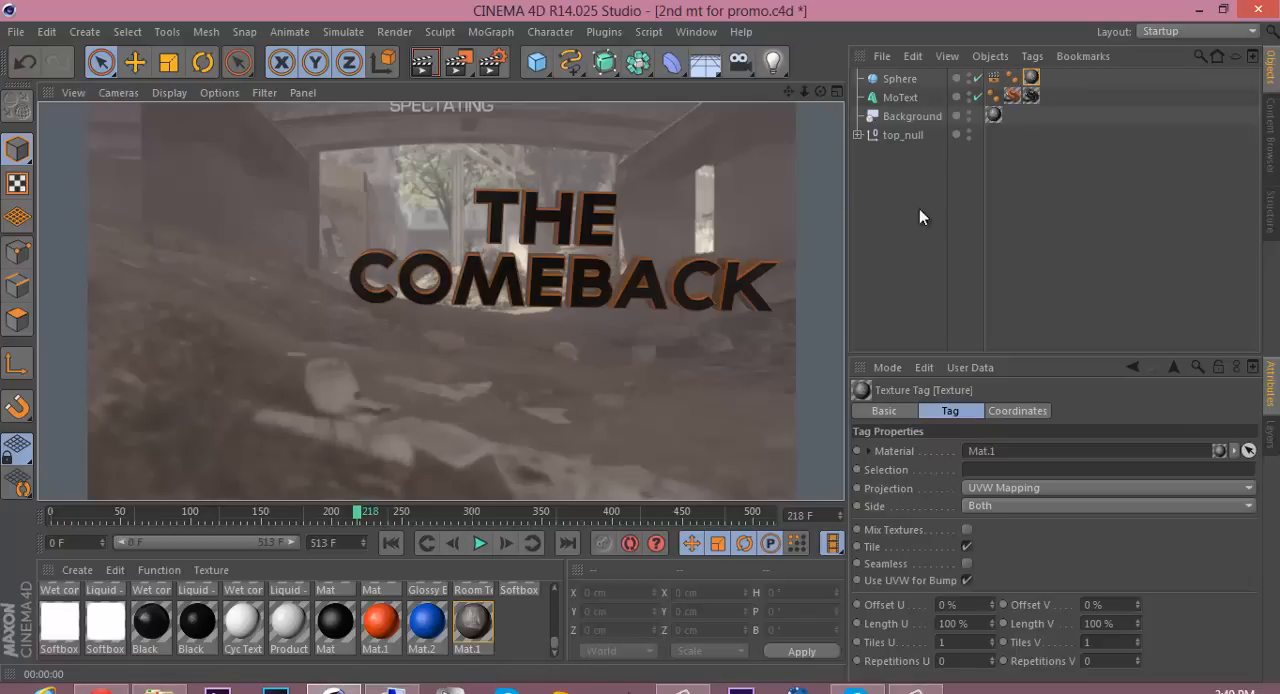
{"action": "mouse_move", "coordinate": [557, 646]}
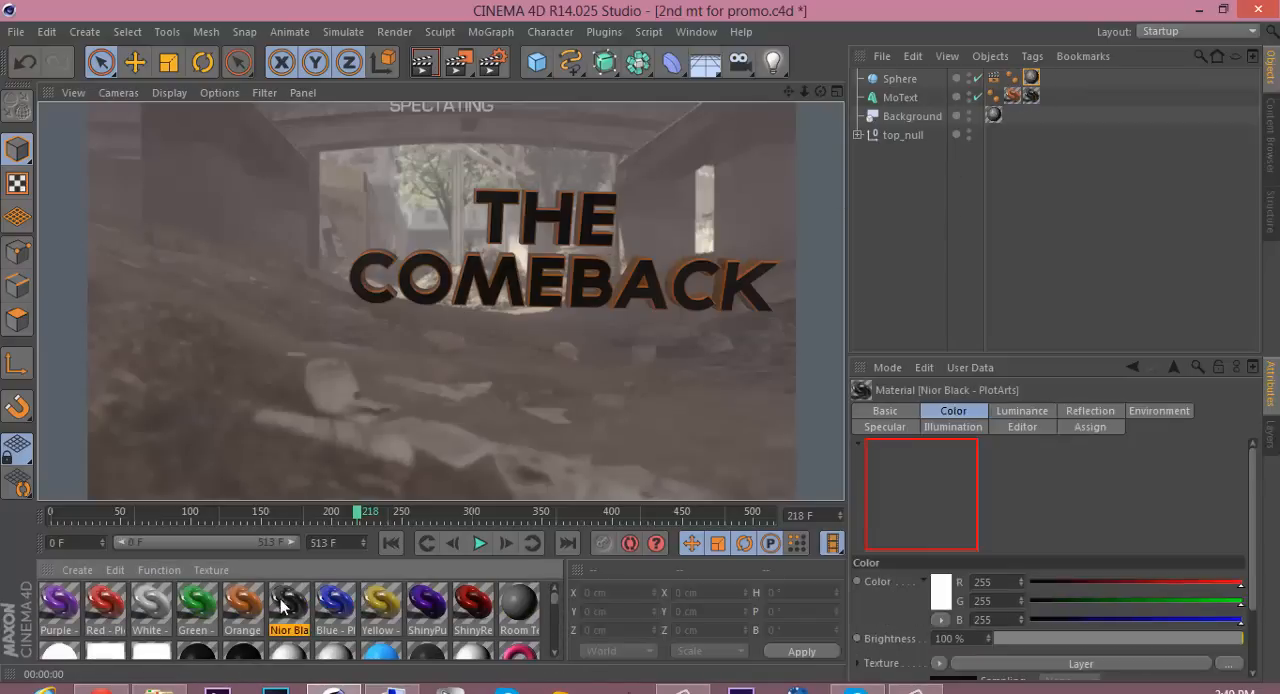
- Set the Nior Black - PlotArts Reflection brightness to 100%, then check another frame
{"action": "double_click", "coordinate": [288, 605]}
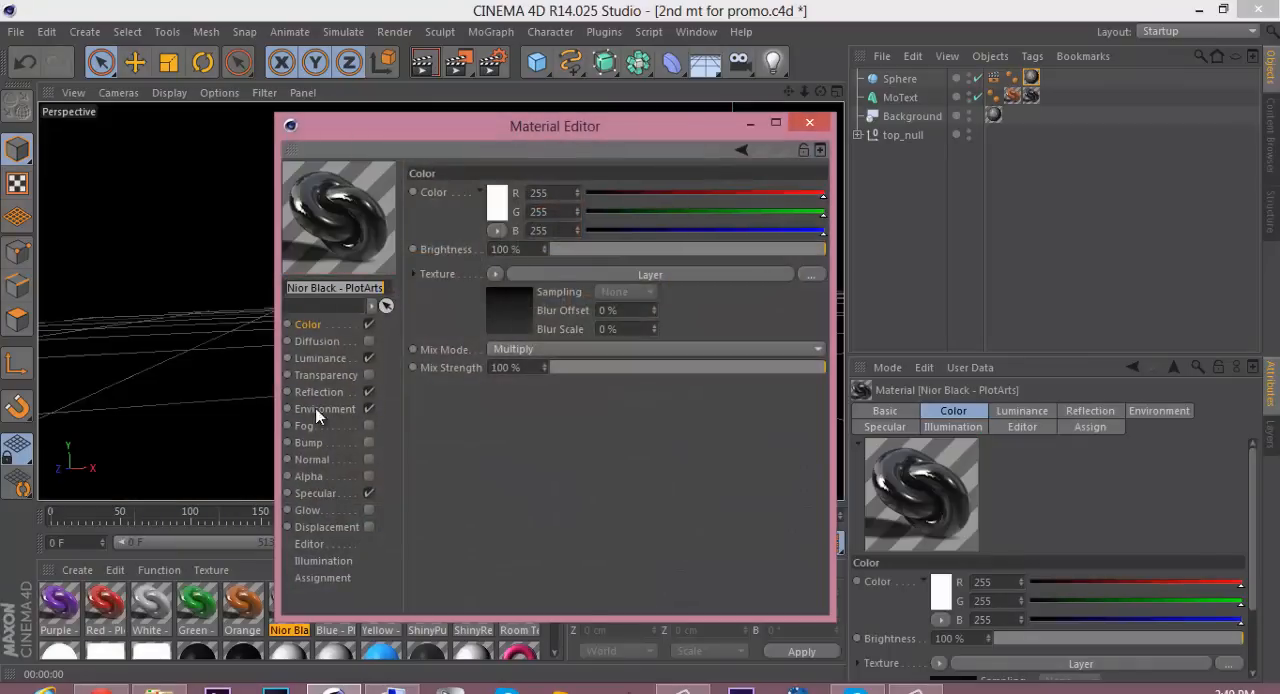
{"action": "left_click", "coordinate": [319, 391]}
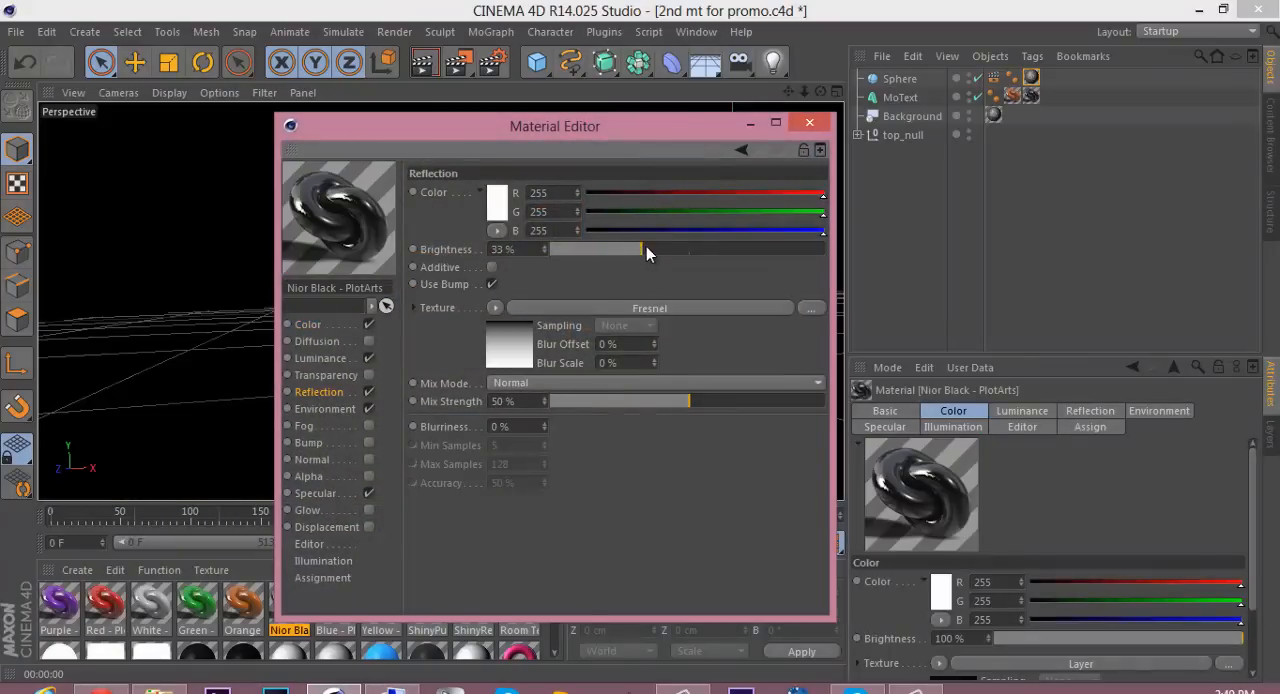
{"action": "left_click_drag", "start_coordinate": [648, 249], "coordinate": [720, 249]}
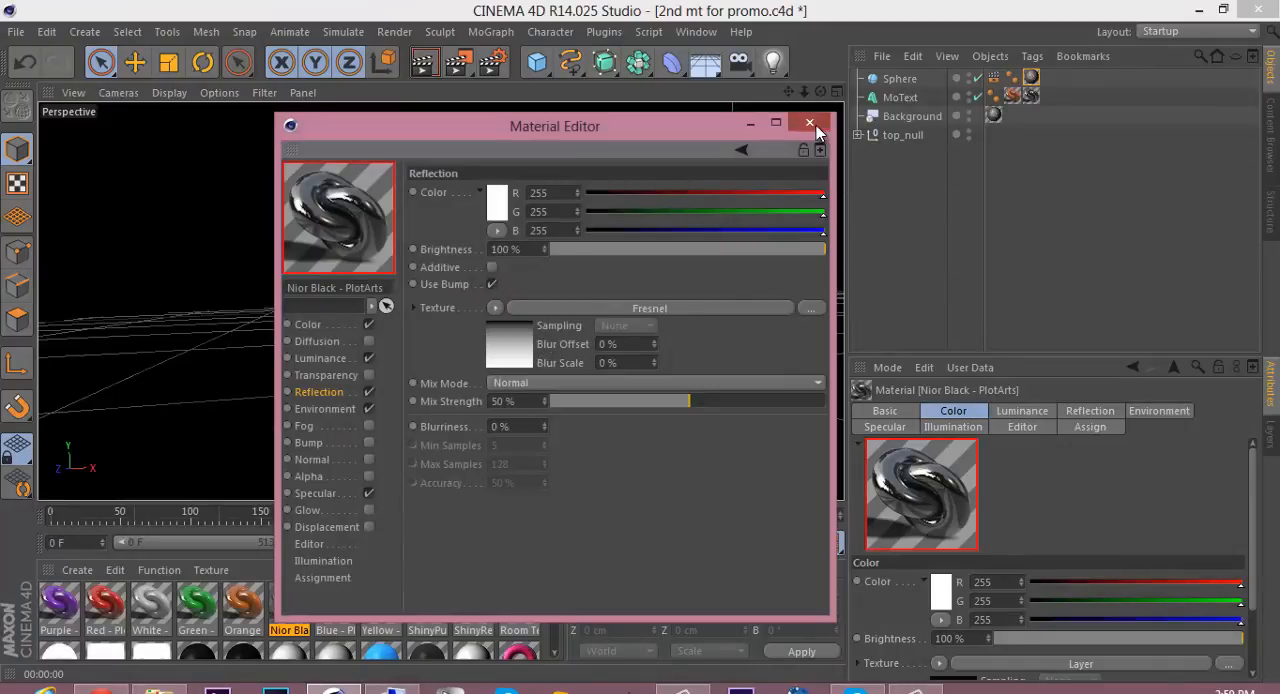
{"action": "left_click", "coordinate": [810, 123]}
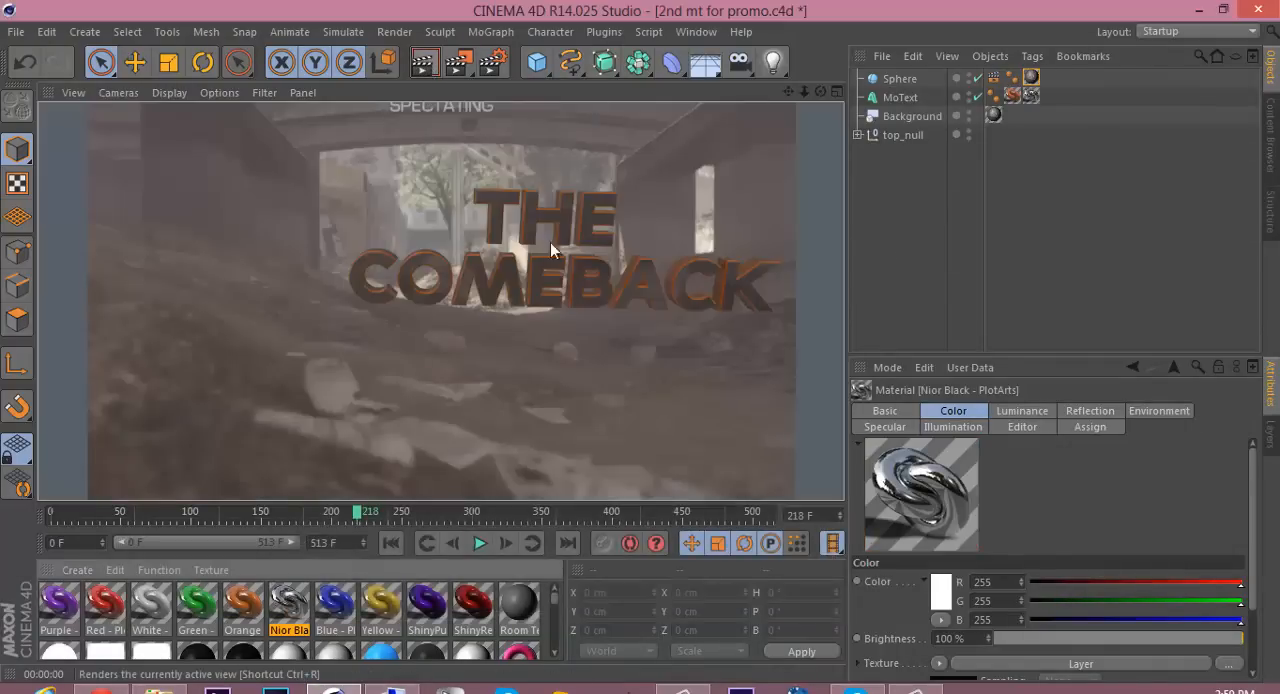
{"action": "mouse_move", "coordinate": [459, 355]}
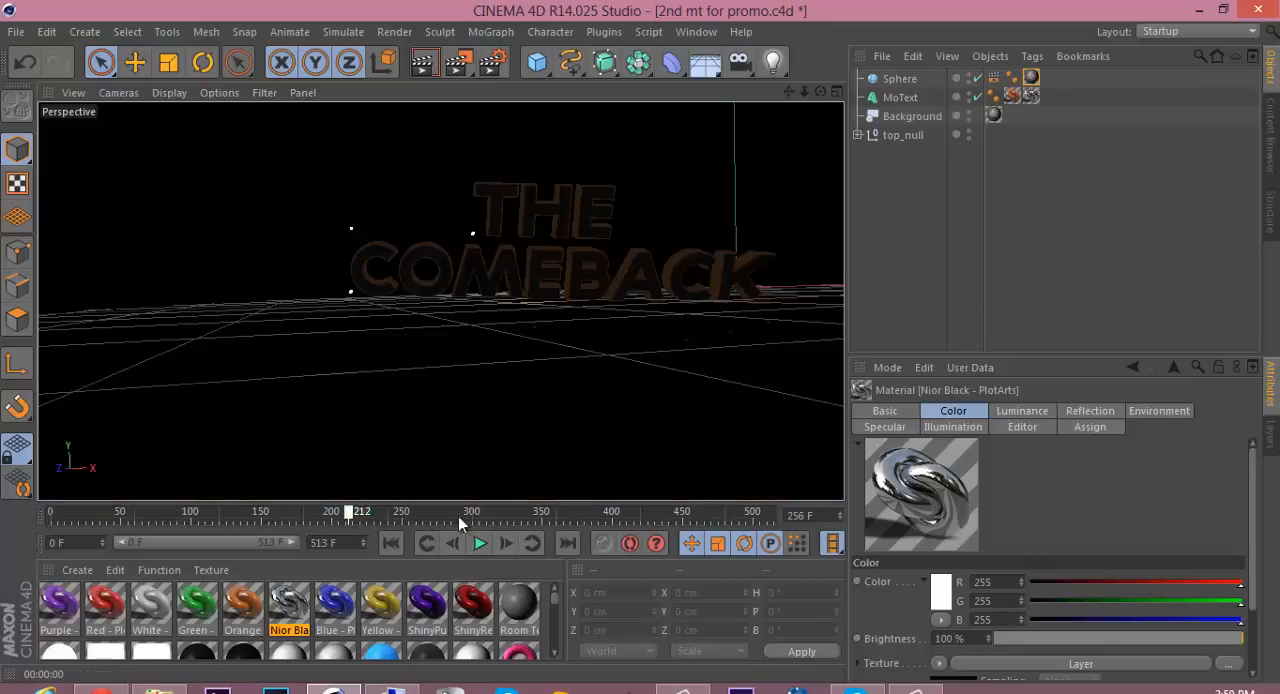
{"action": "left_click_drag", "start_coordinate": [349, 511], "coordinate": [490, 511]}
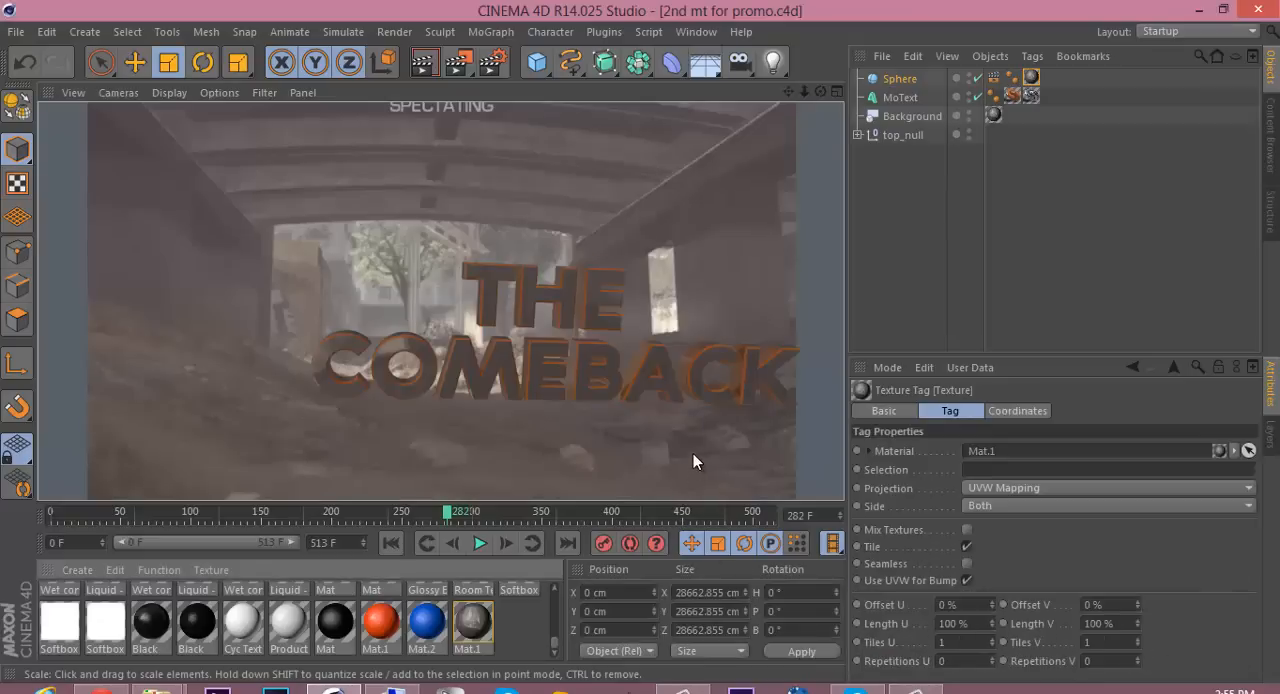
{"action": "mouse_move", "coordinate": [730, 344]}
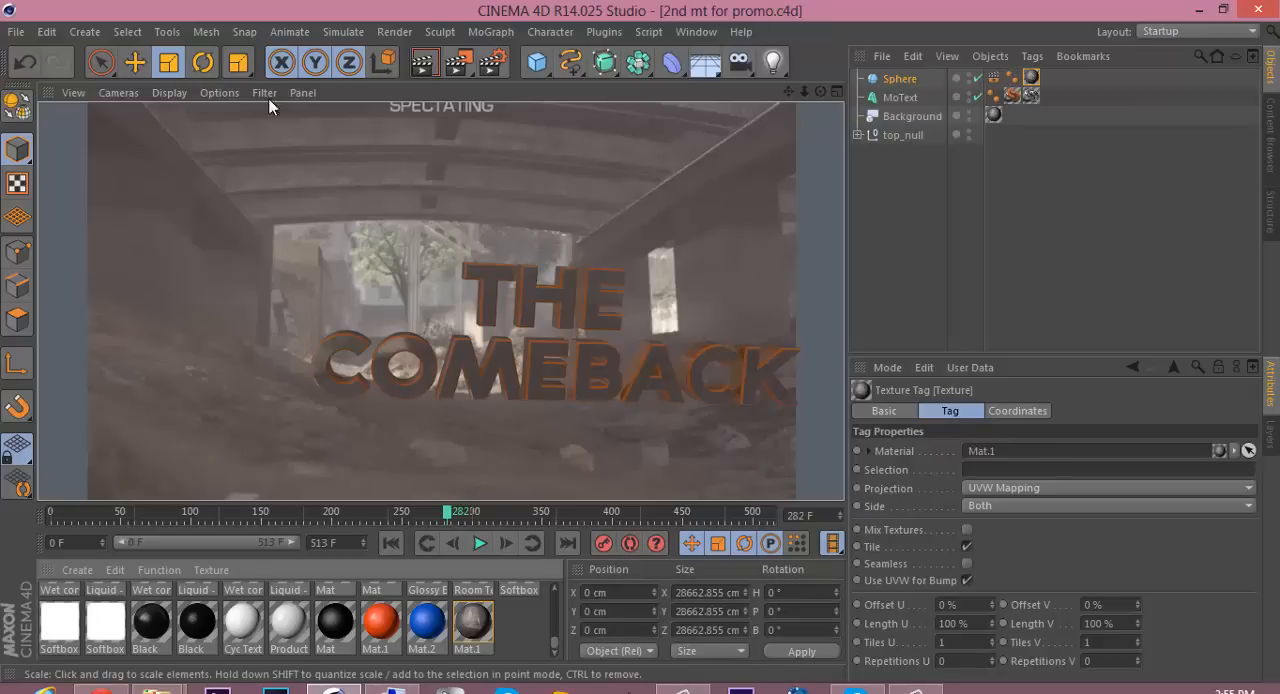
- Merge the Exclusive Lightroom project from the My LightRoom folder into the scene
{"action": "left_click", "coordinate": [15, 31]}
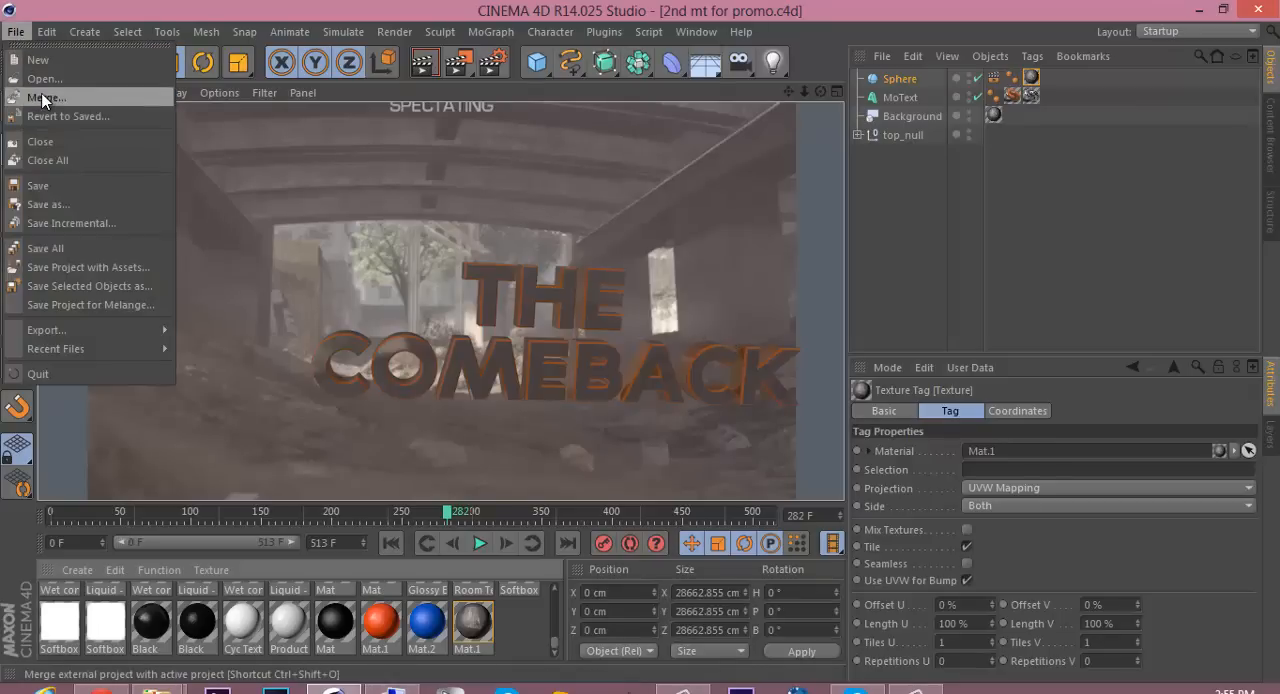
{"action": "left_click", "coordinate": [47, 97]}
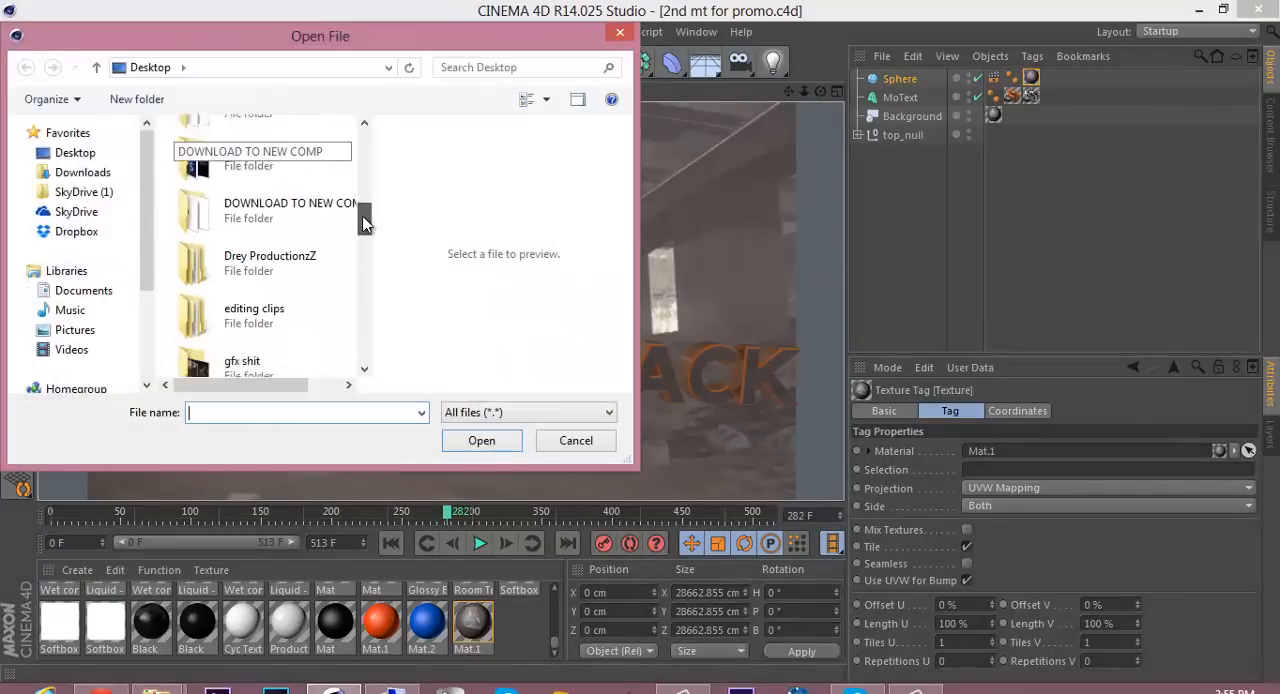
{"action": "scroll", "scroll_direction": "down", "scroll_amount": 3}
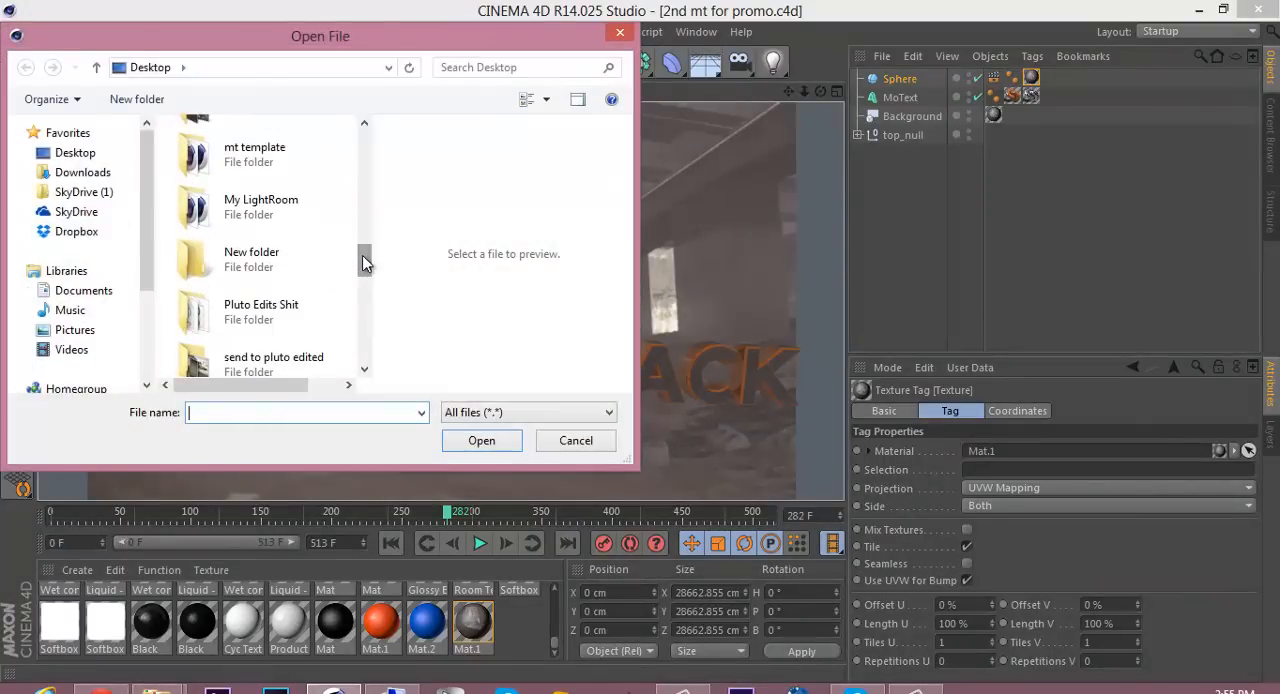
{"action": "double_click", "coordinate": [261, 206]}
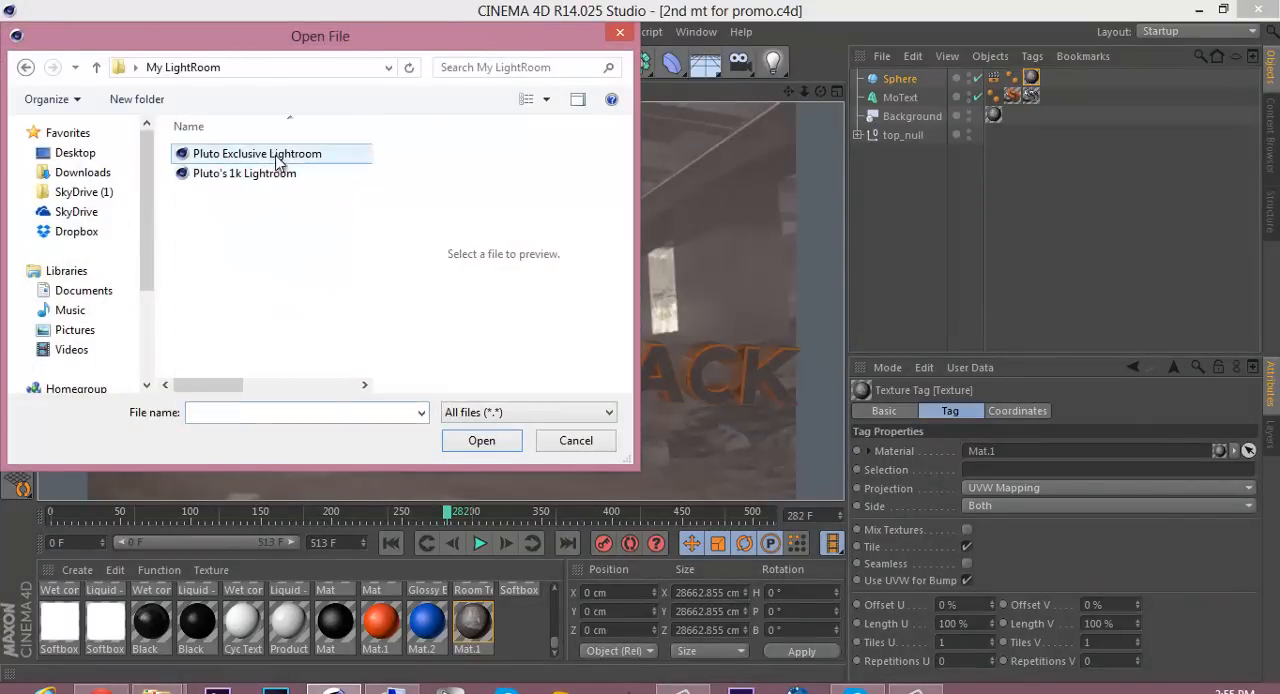
{"action": "left_click", "coordinate": [243, 173]}
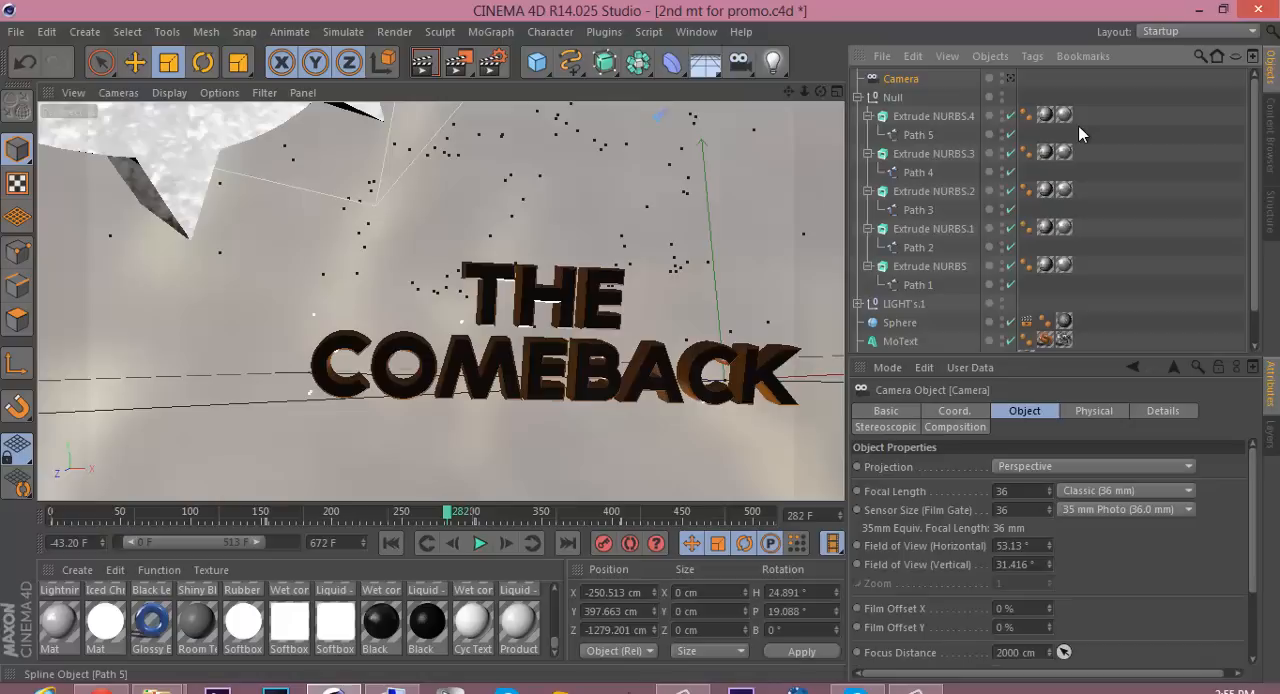
{"action": "mouse_move", "coordinate": [1090, 91]}
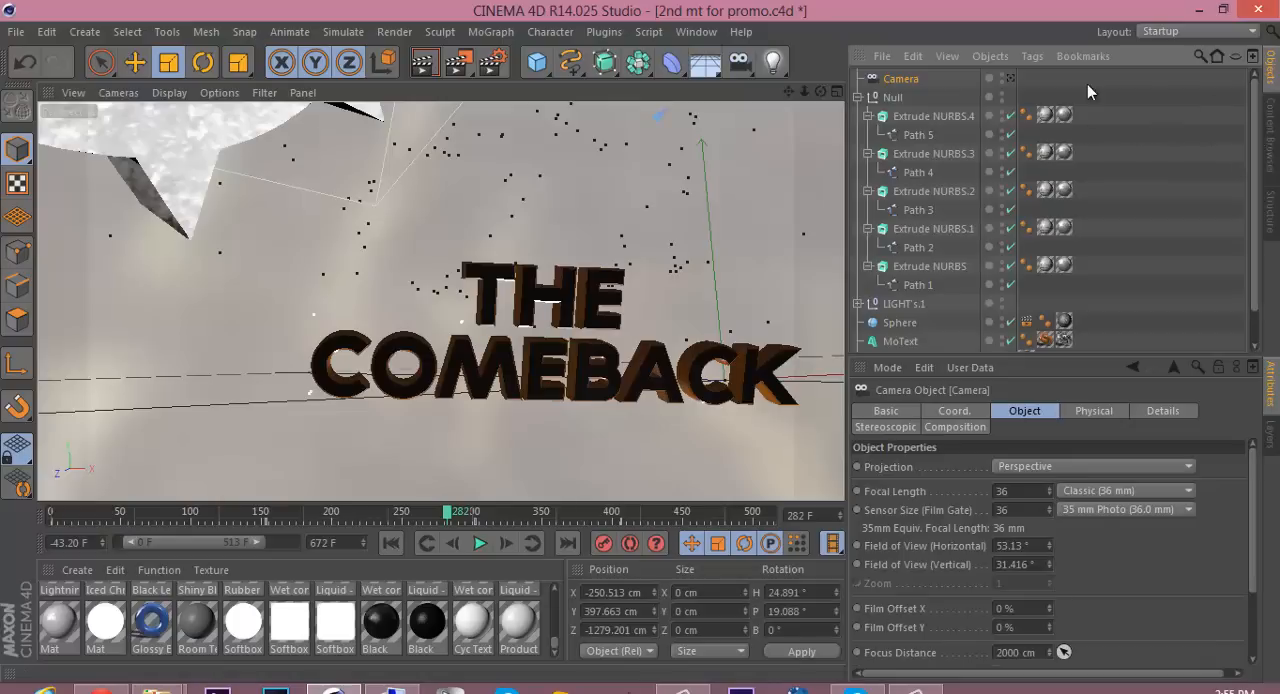
- Dismiss the Application Error with OK and minimize File Explorer to show the desktop
{"action": "left_click", "coordinate": [900, 78]}
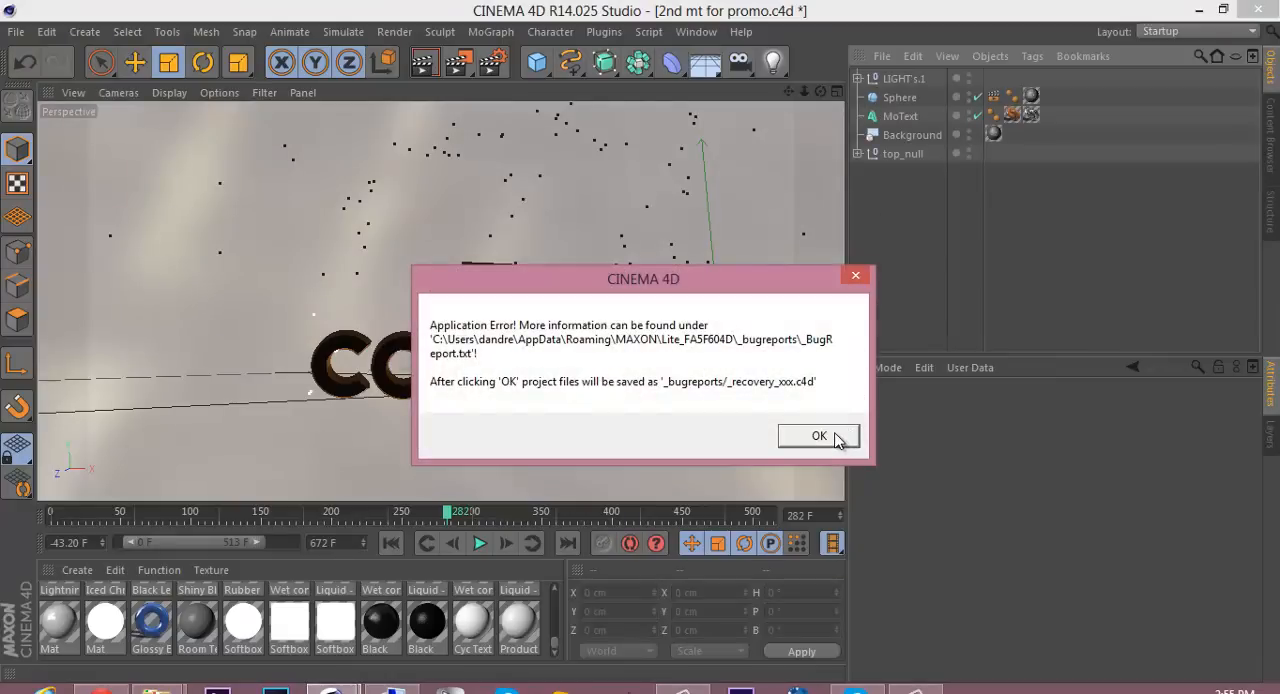
{"action": "left_click", "coordinate": [818, 436]}
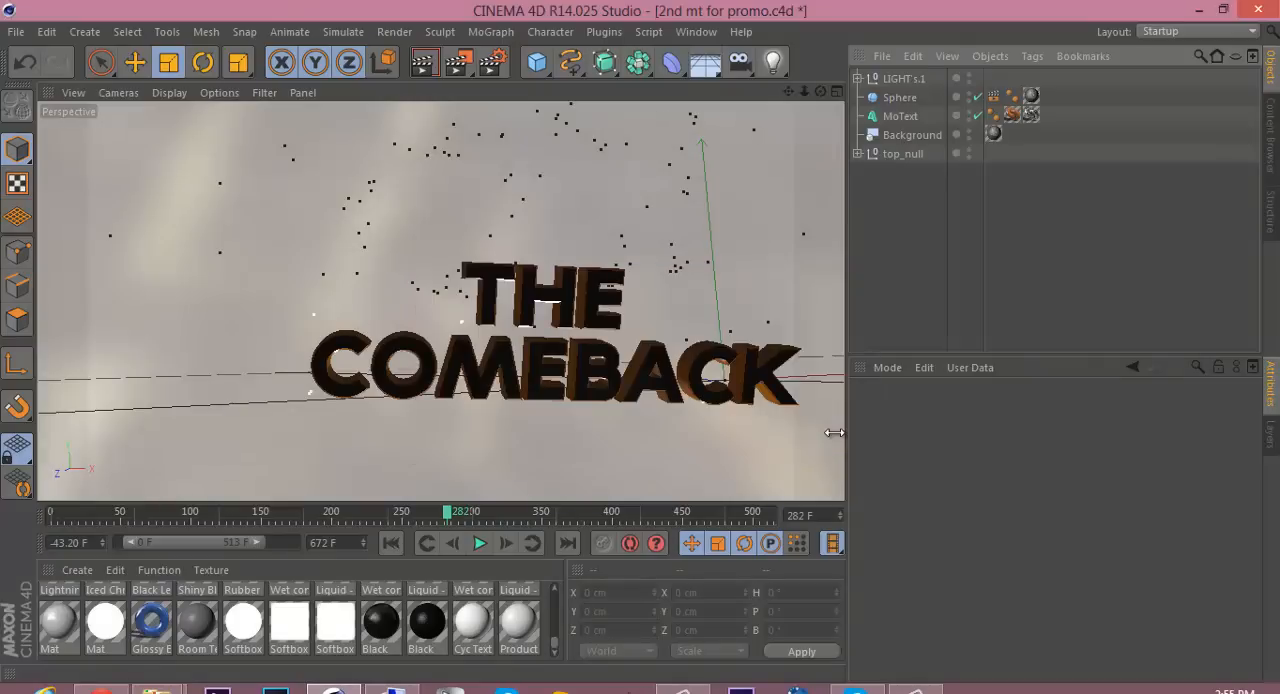
{"action": "left_click", "coordinate": [1197, 10]}
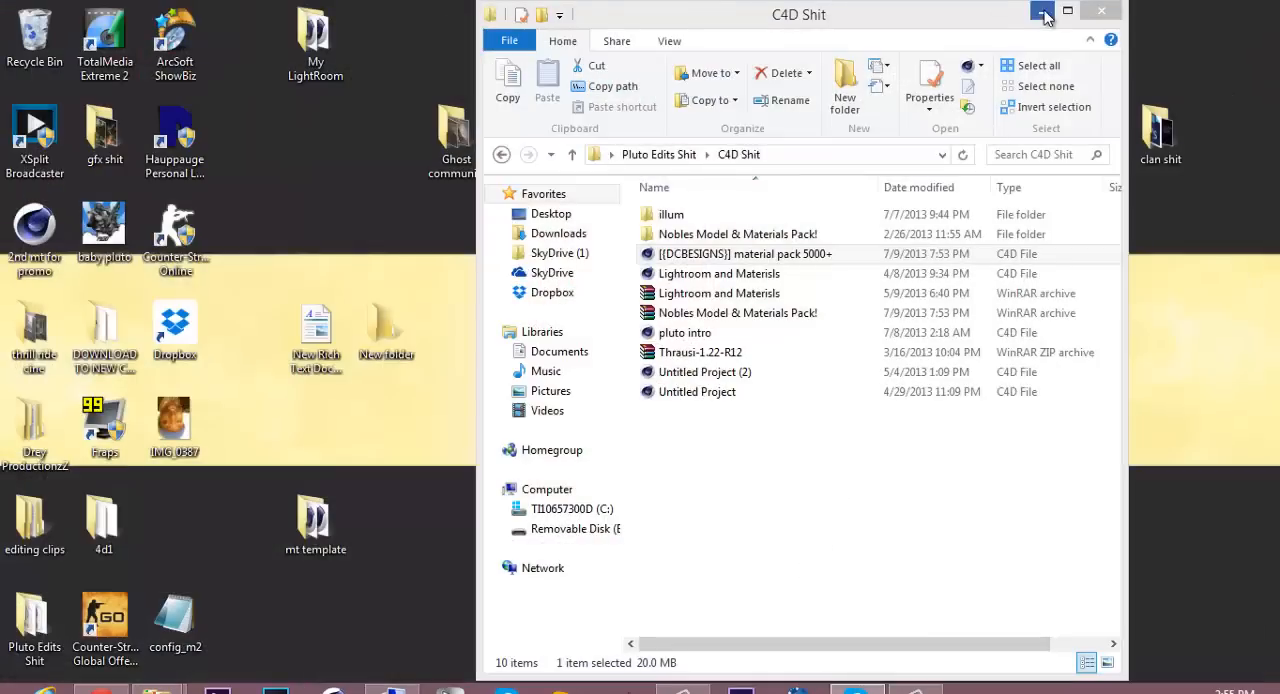
{"action": "left_click", "coordinate": [1043, 11]}
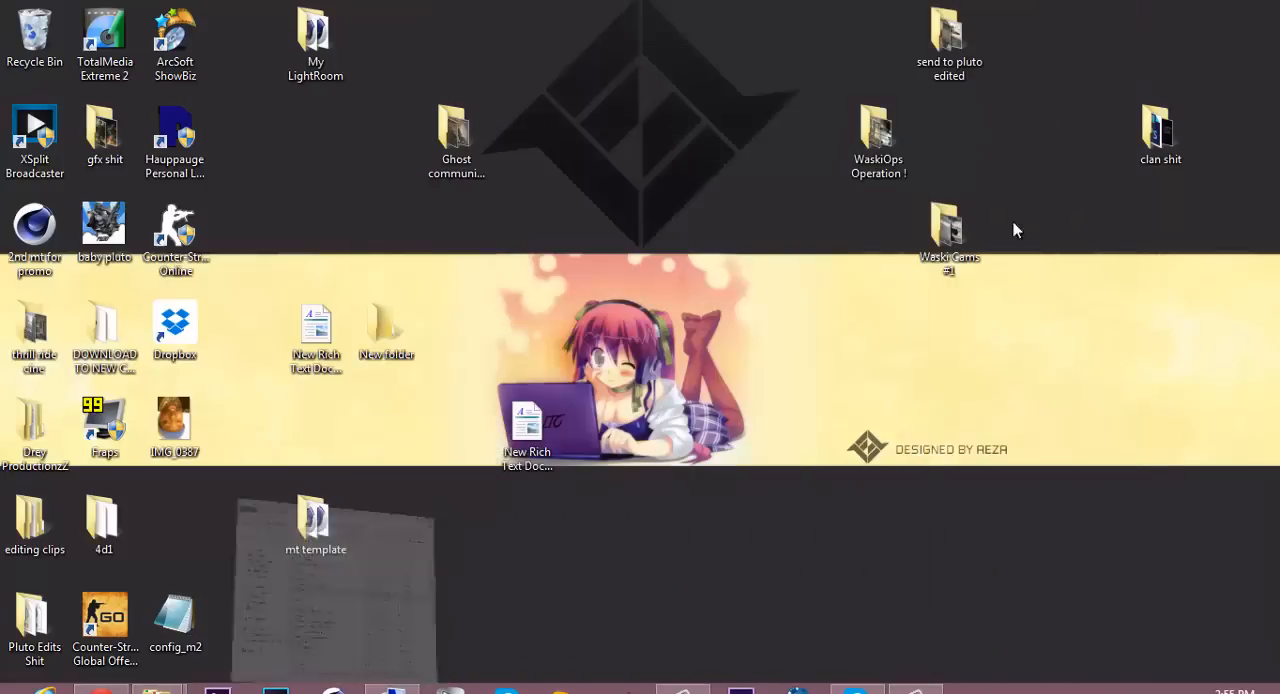